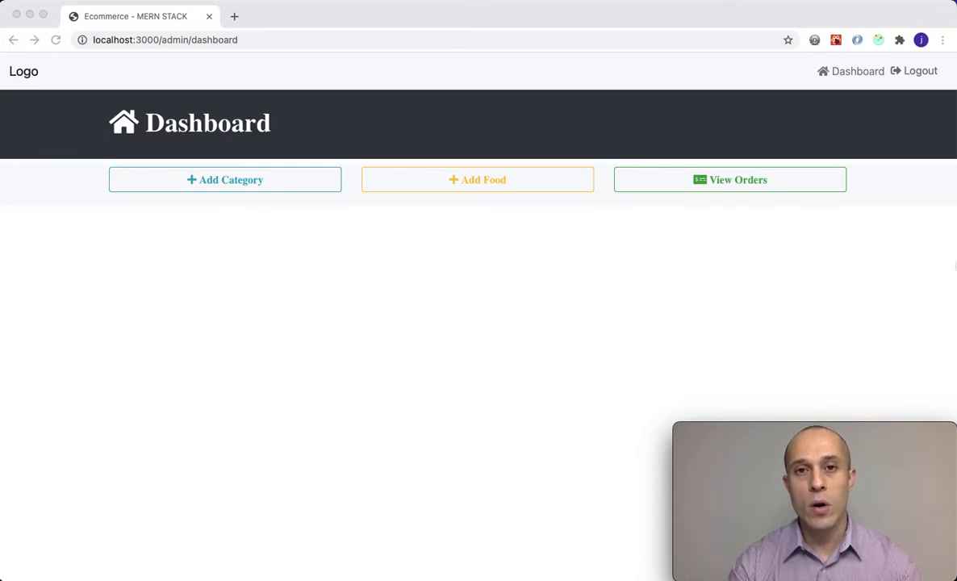
mouse_move(948, 264)
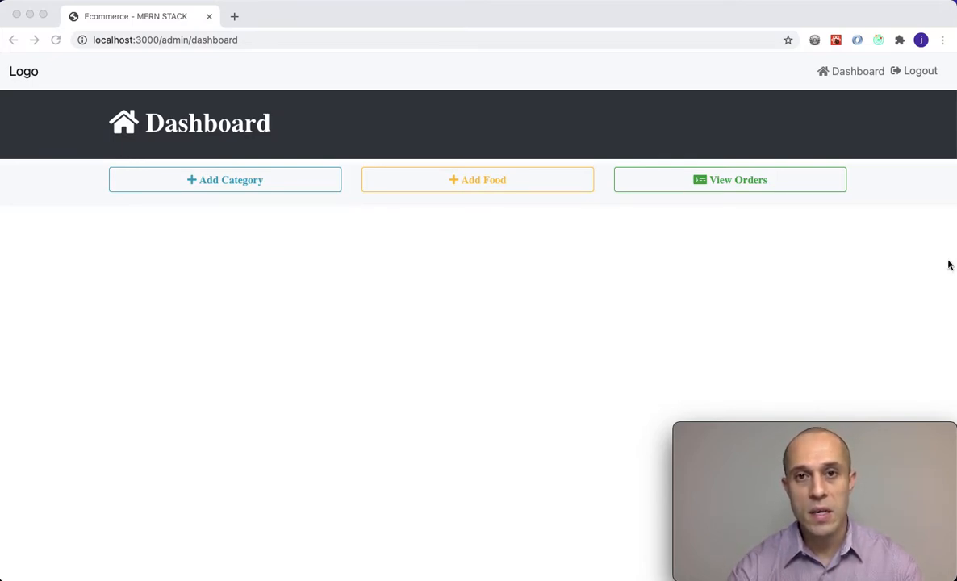
mouse_move(342, 329)
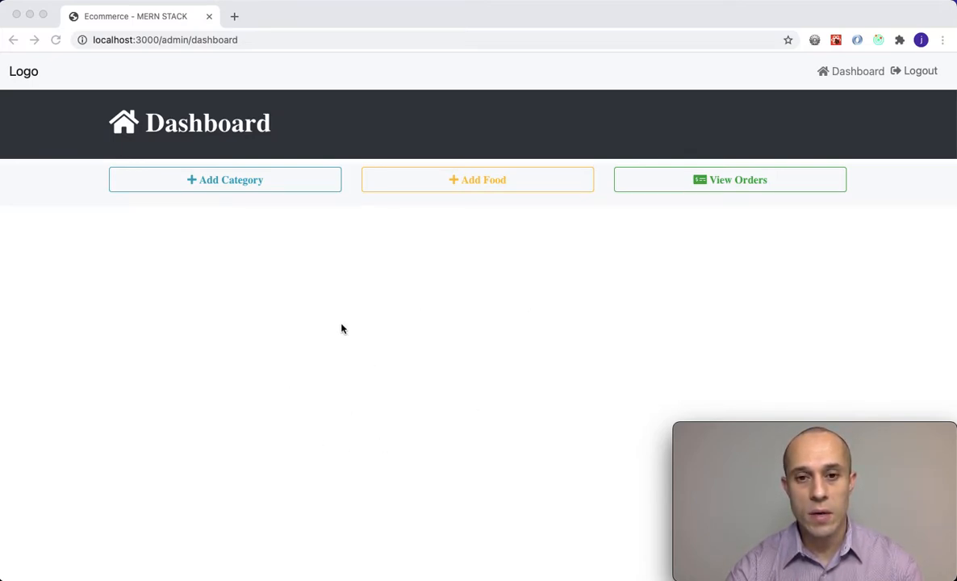
mouse_move(313, 293)
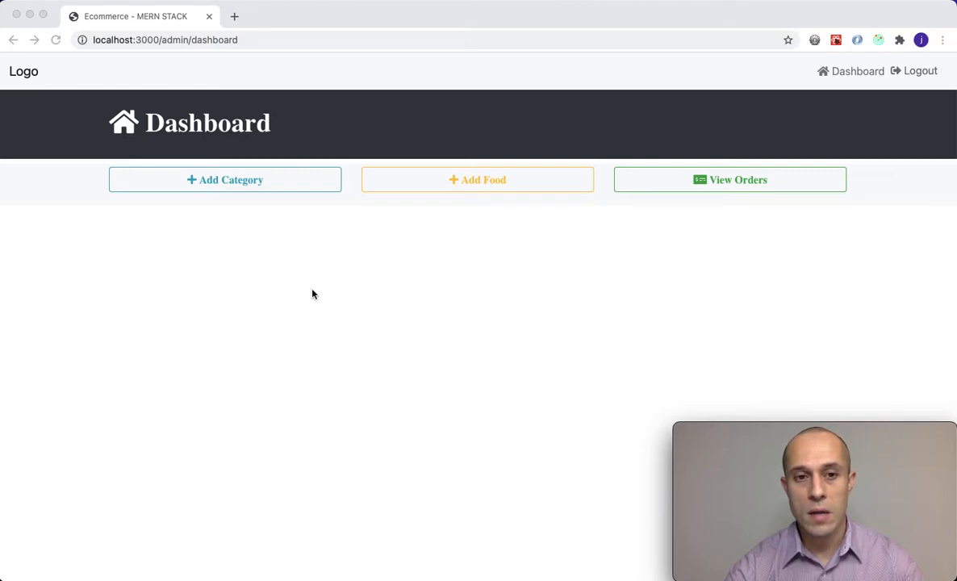
mouse_move(292, 213)
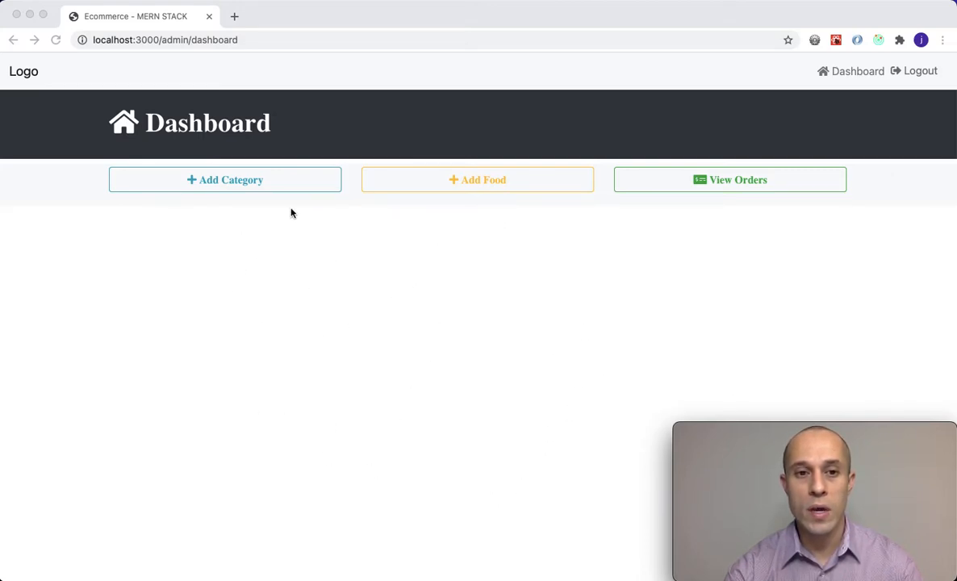
mouse_move(434, 374)
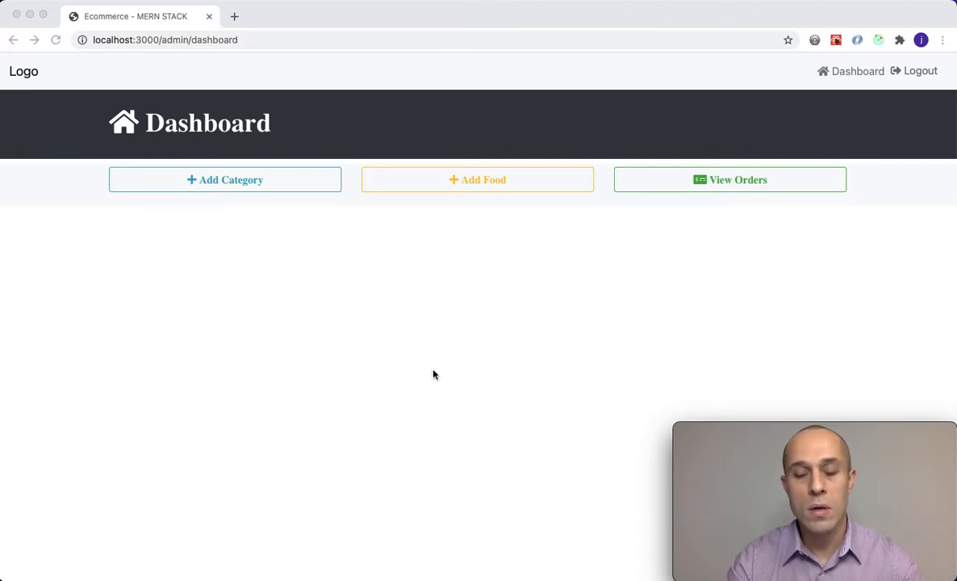
mouse_move(448, 404)
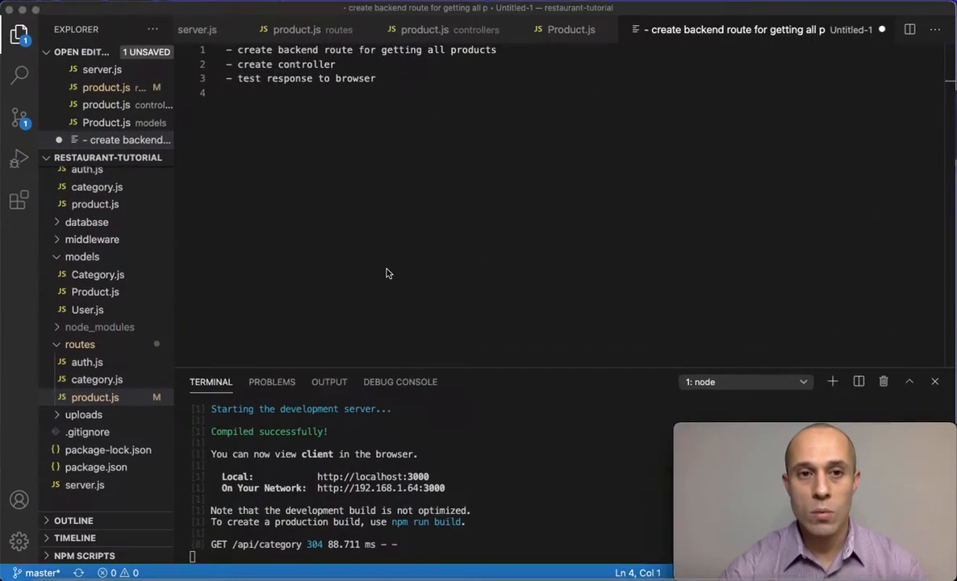
Review server.js and highlight the app.use('/api/product', productRoutes) mount line.
click(234, 48)
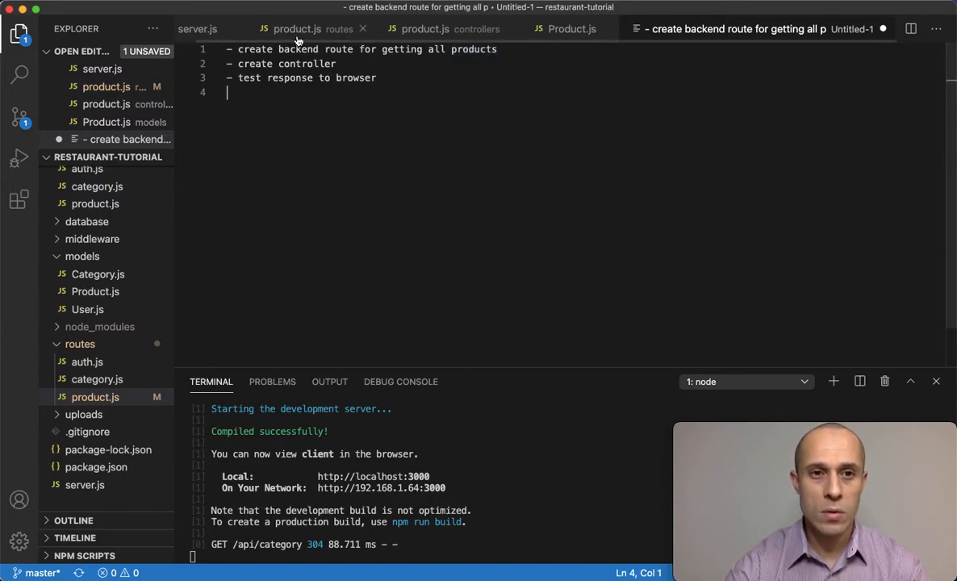
click(210, 29)
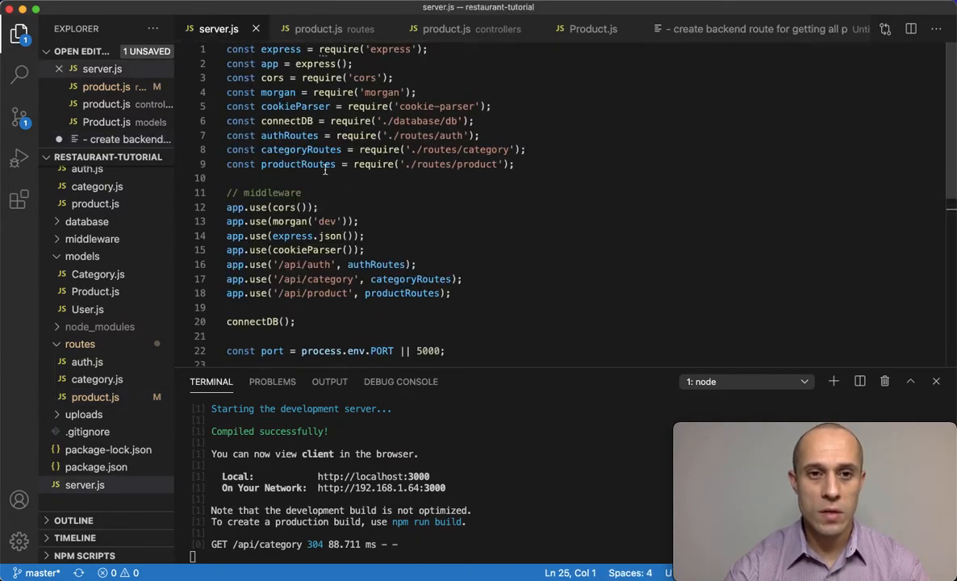
mouse_move(369, 284)
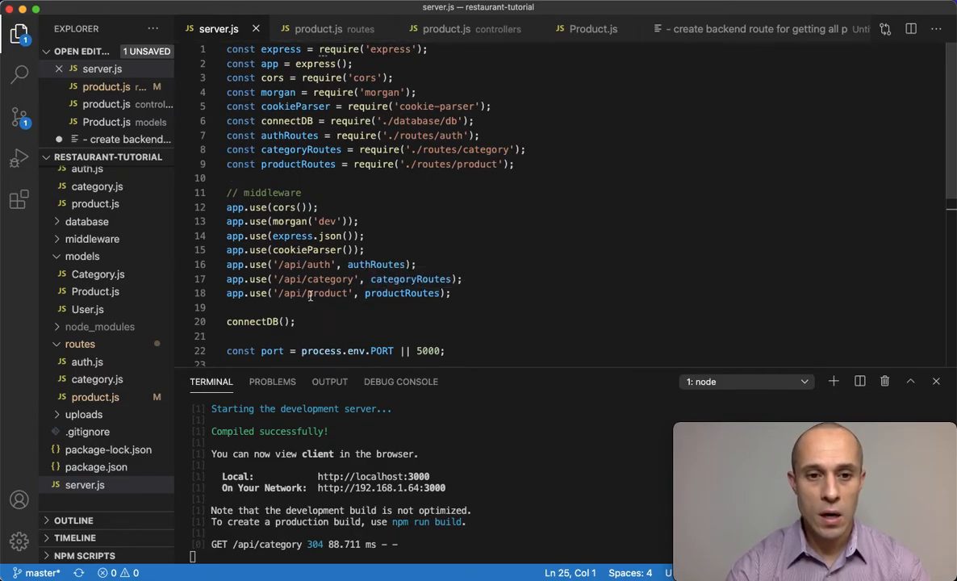
triple_click(339, 294)
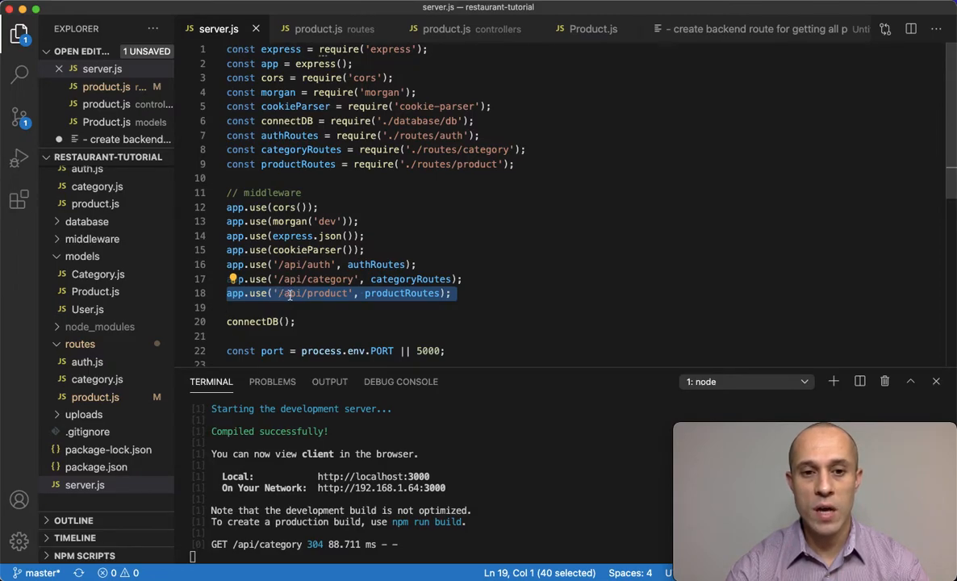
mouse_move(500, 261)
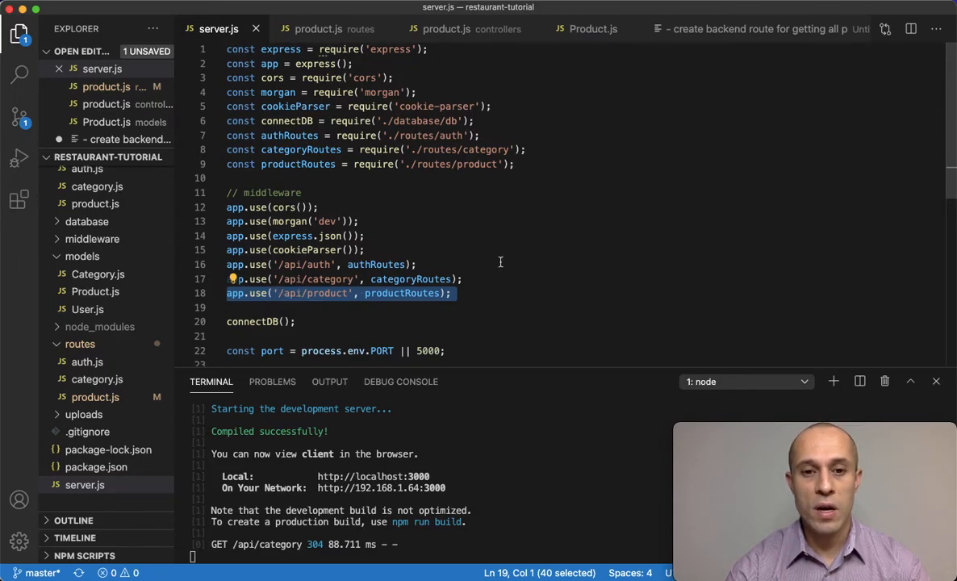
click(454, 294)
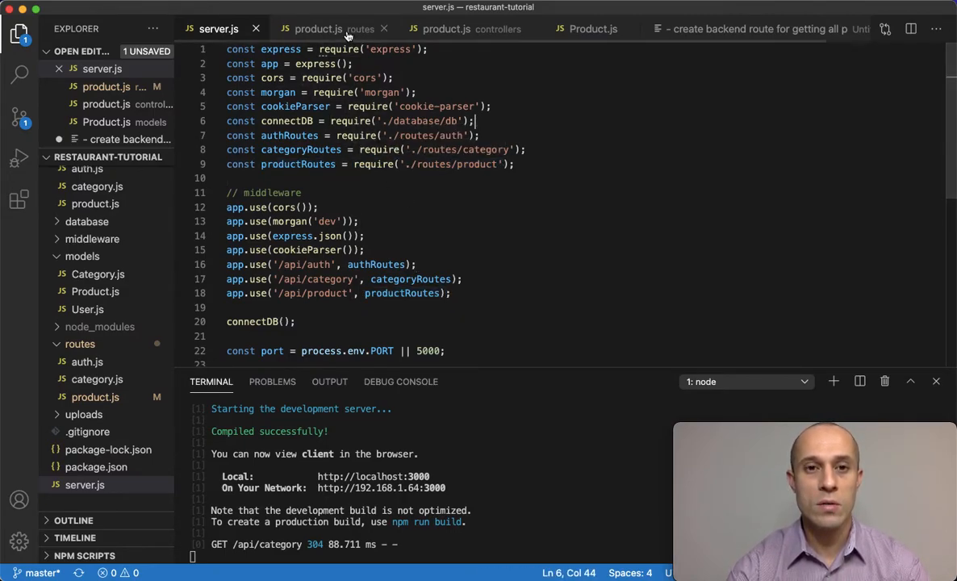
Duplicate the POST route in routes/product.js as a GET '/' route without auth and upload middleware.
click(318, 29)
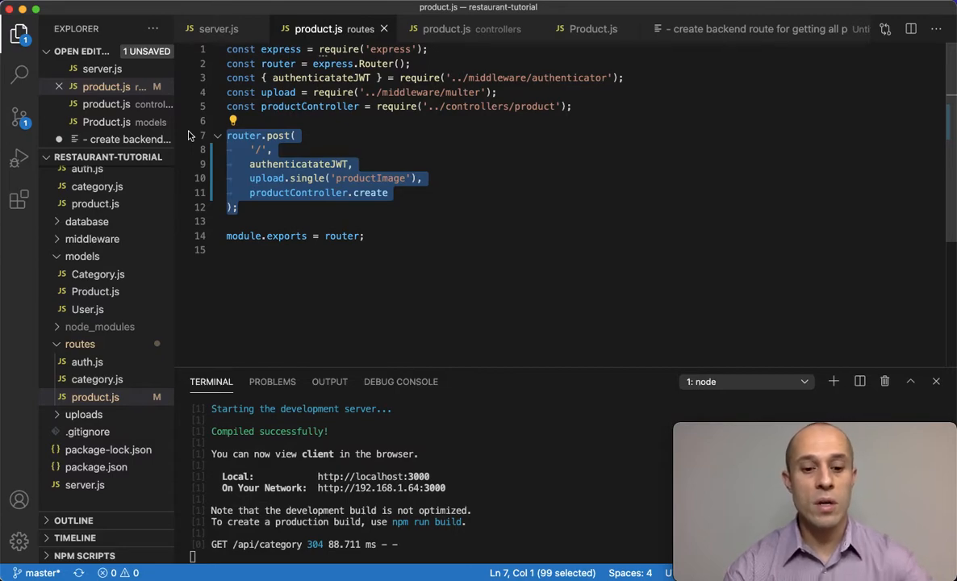
click(239, 207)
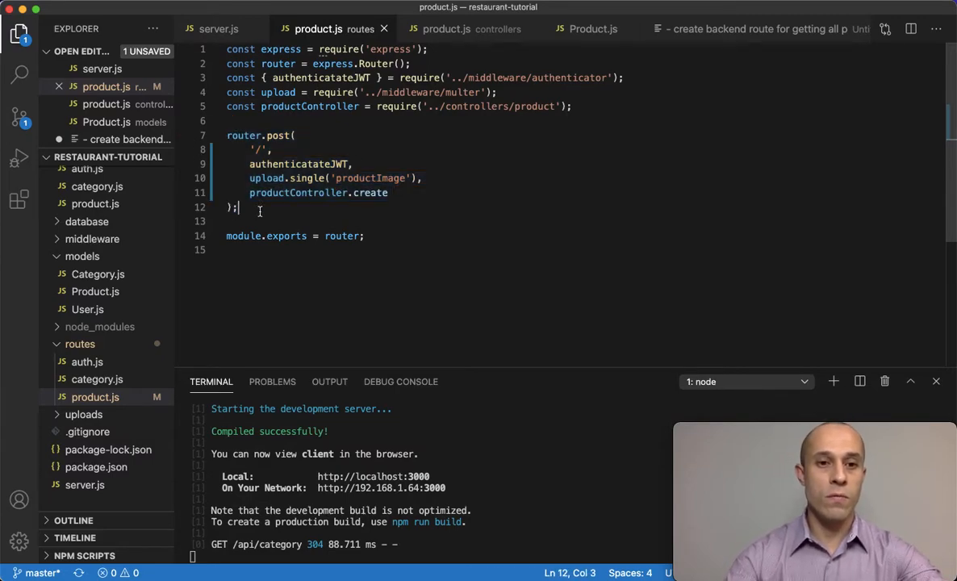
key(Enter)
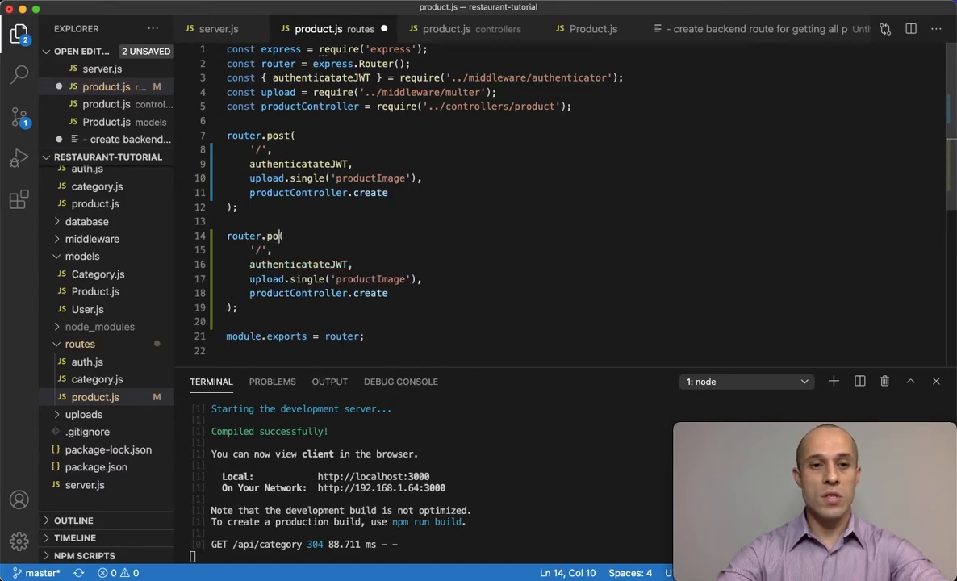
text(get()
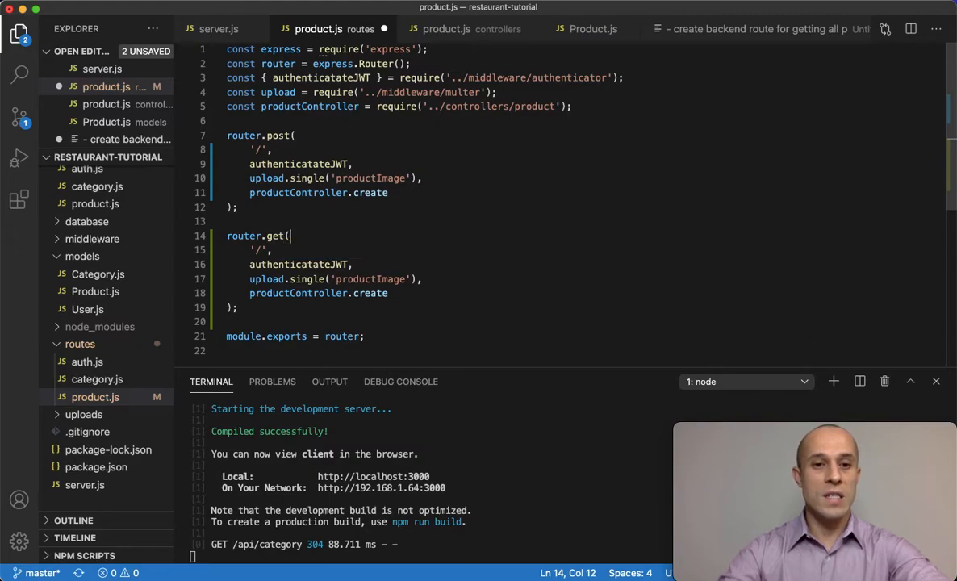
click(258, 250)
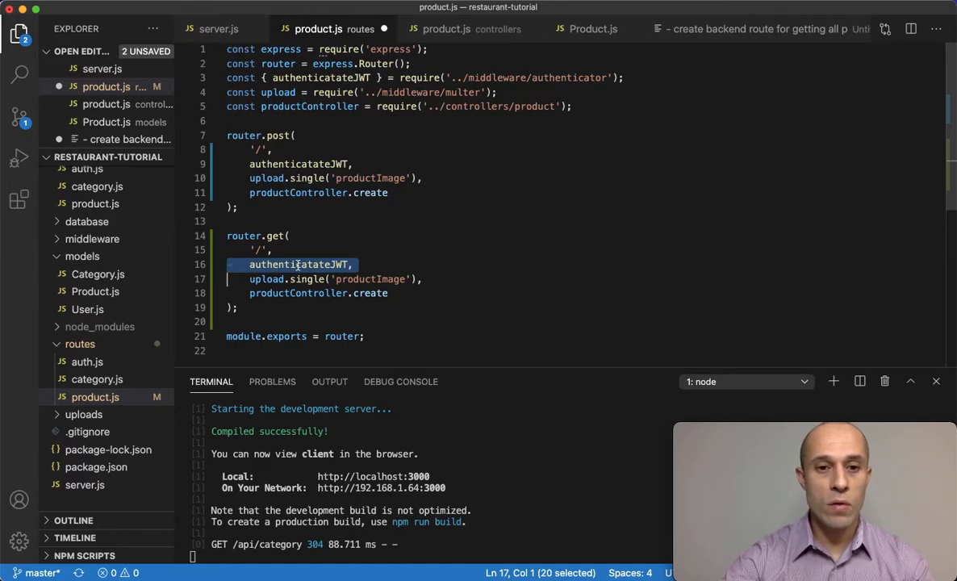
key(Delete)
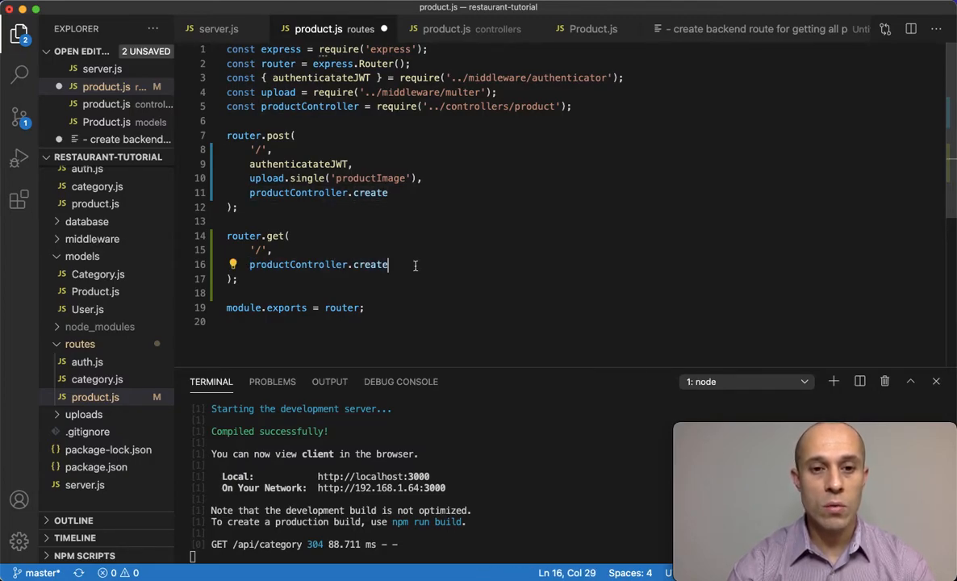
Point the GET '/' route at productController.readAll instead of create.
double_click(371, 265)
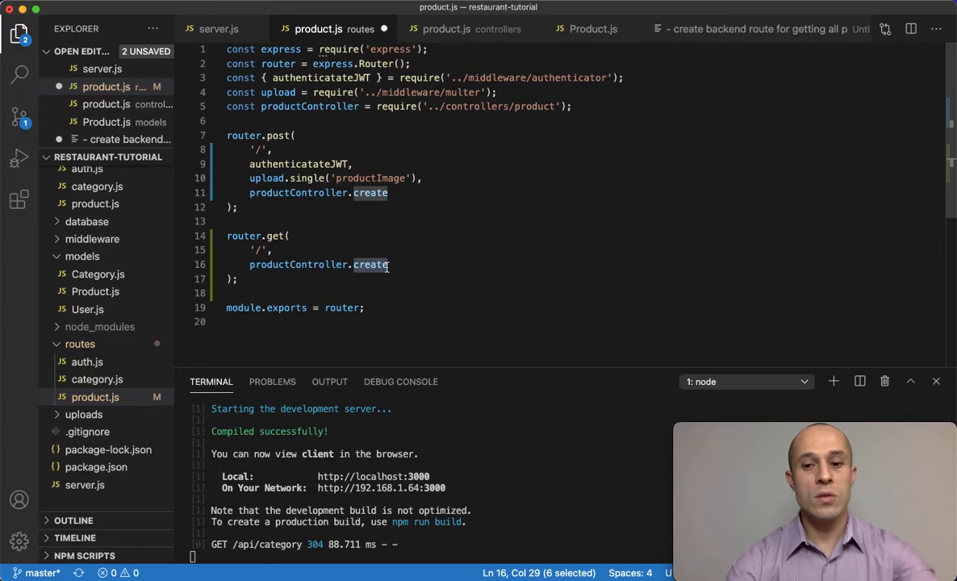
text(read)
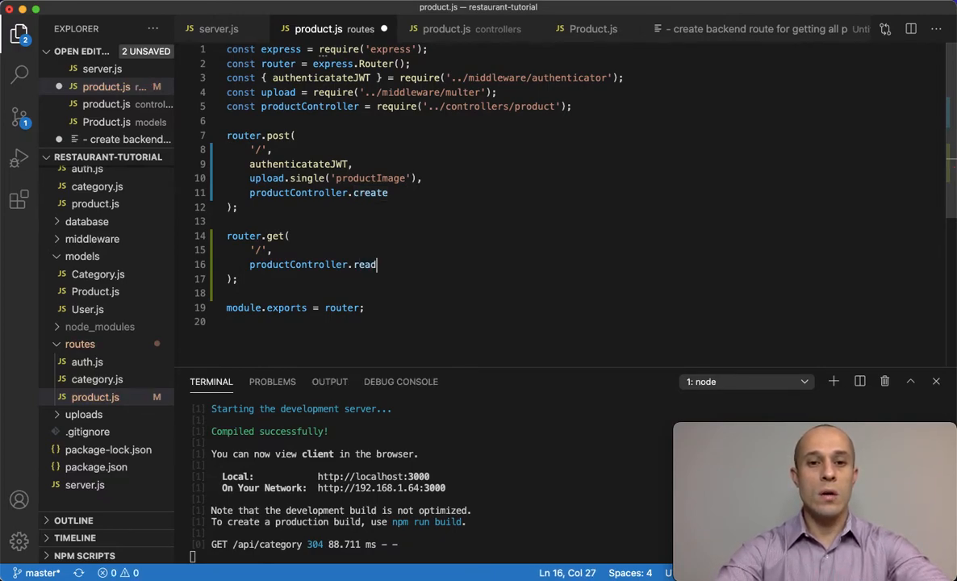
text(All)
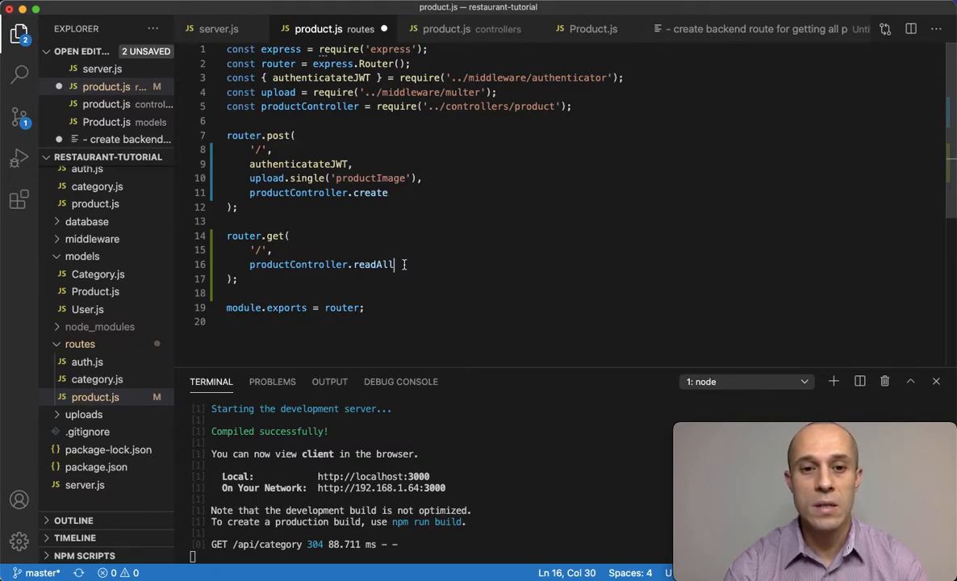
double_click(371, 265)
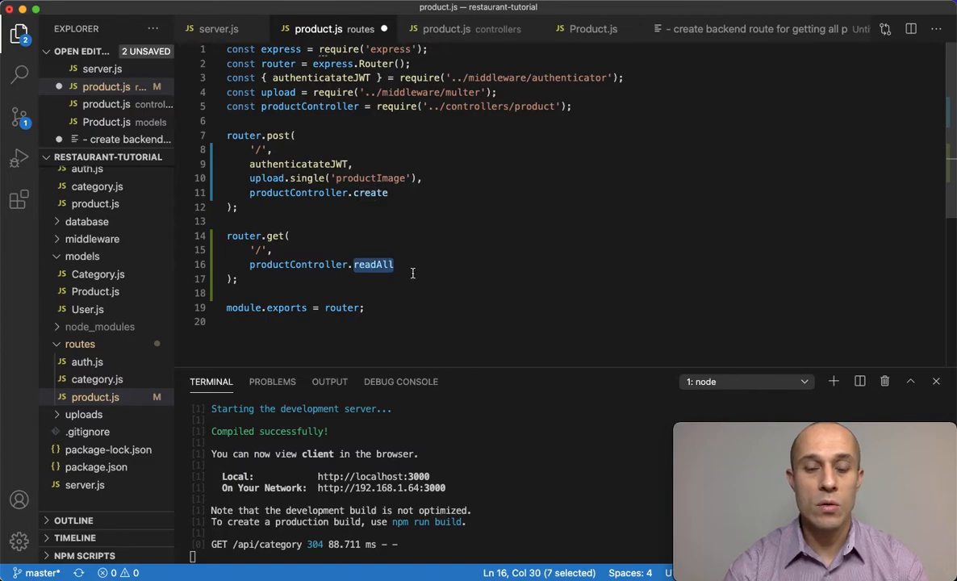
click(395, 265)
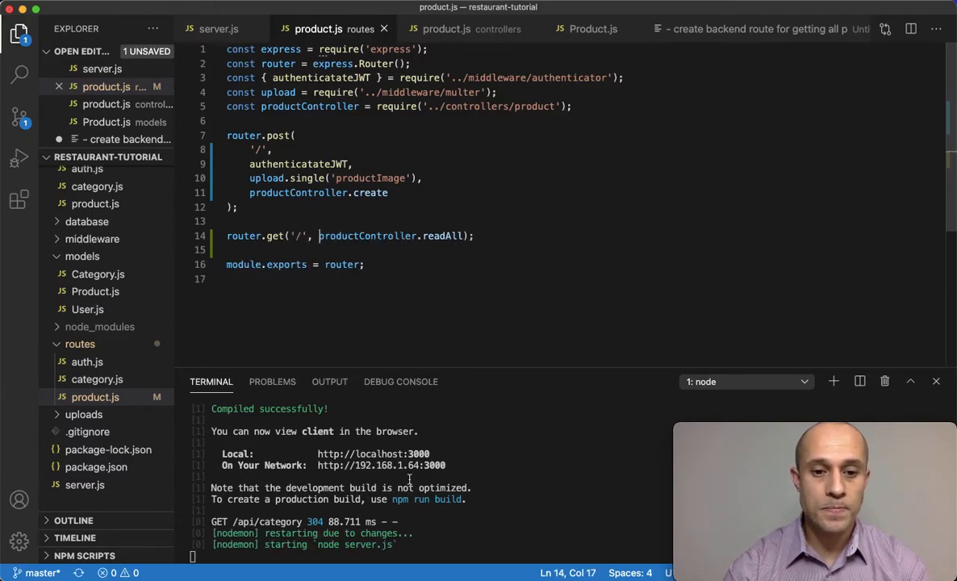
mouse_move(377, 248)
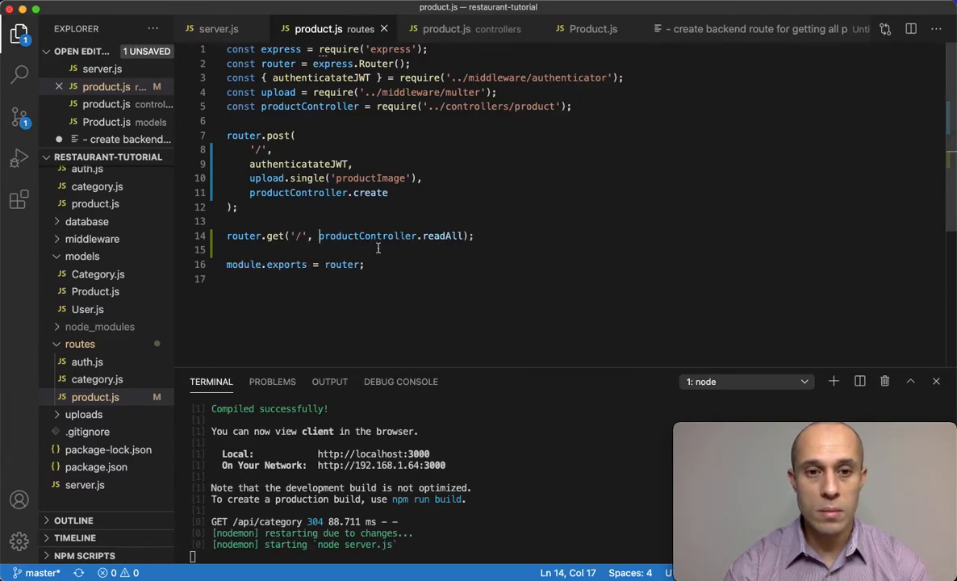
click(445, 29)
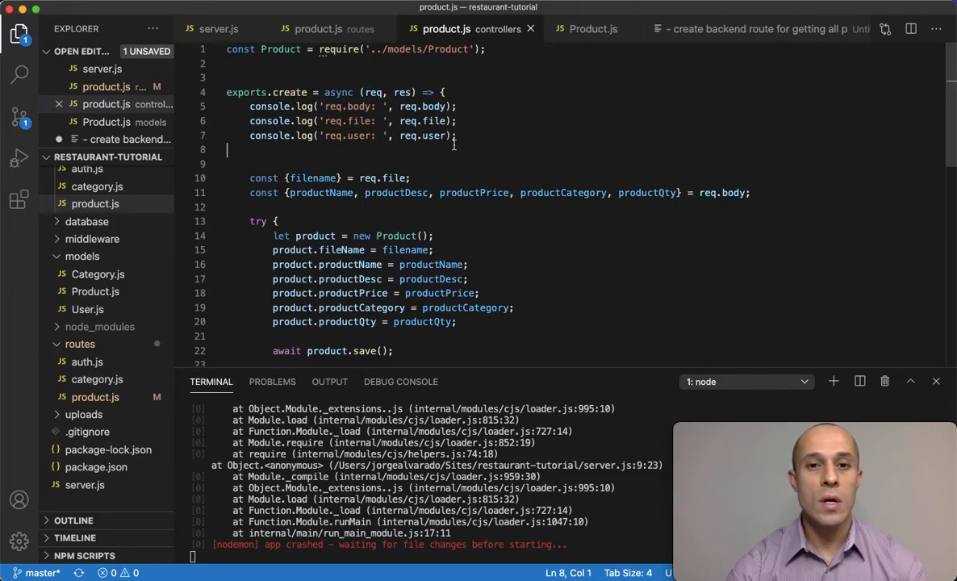
Copy exports.create in controllers/product.js as a new exports.readAll handler.
scroll(down, 3)
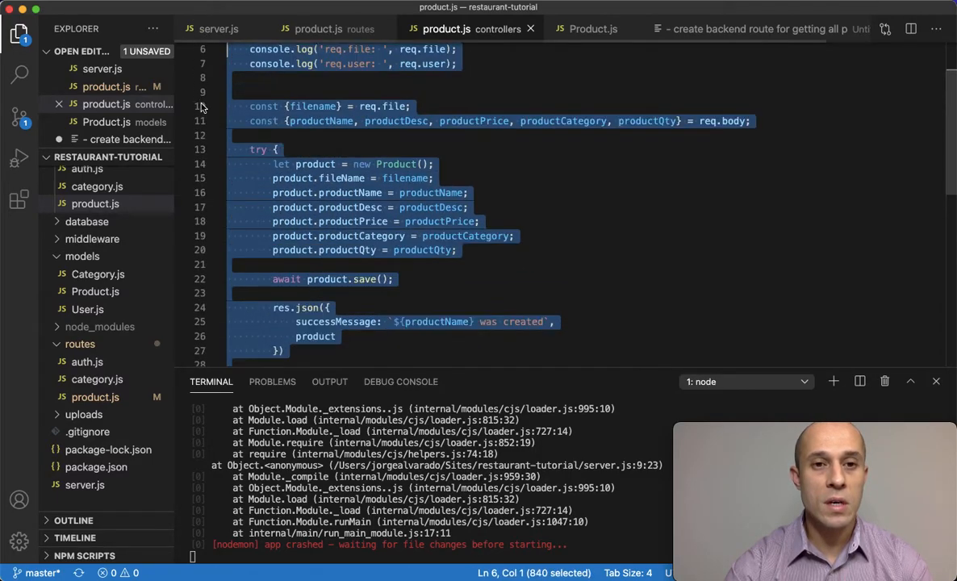
scroll(up, 3)
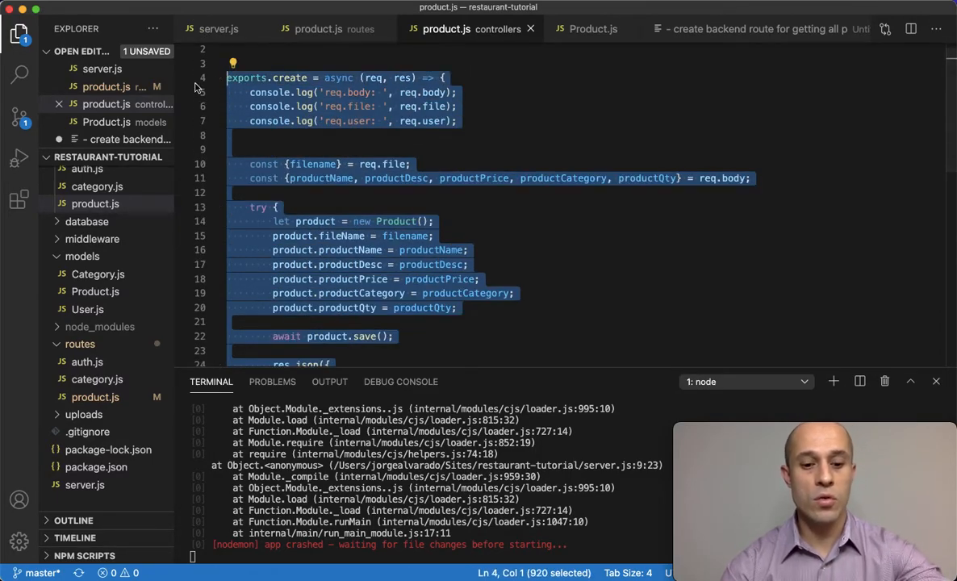
click(471, 177)
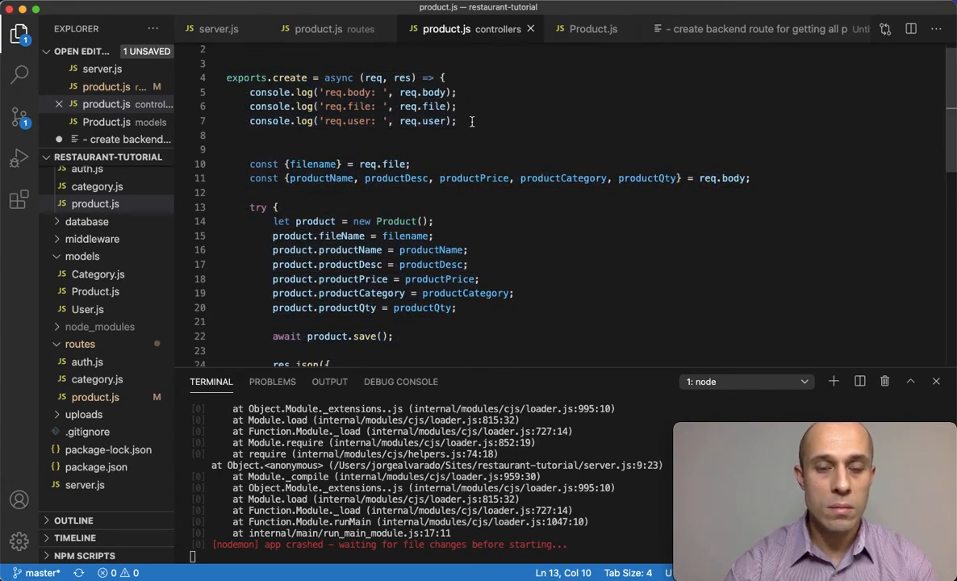
scroll(down, 3)
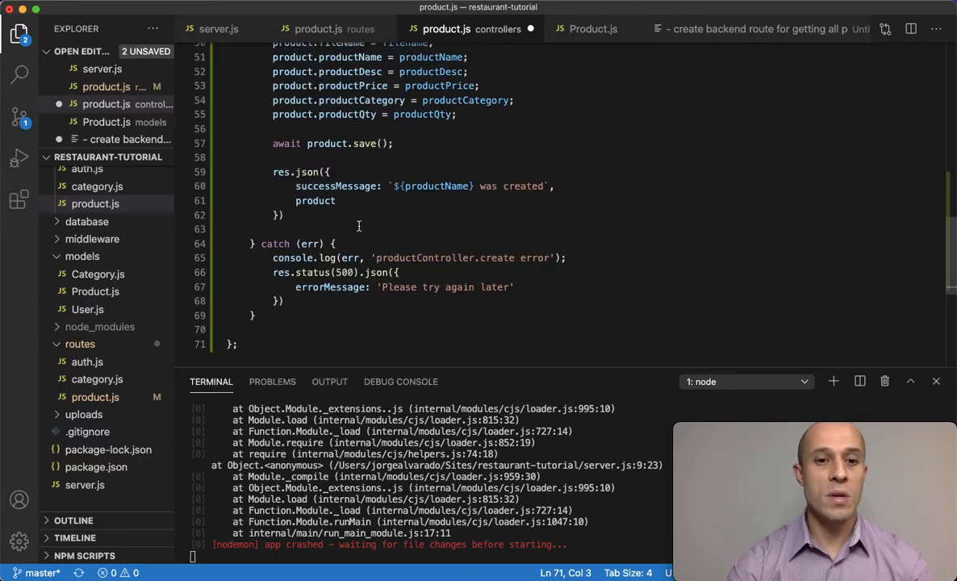
scroll(up, 3)
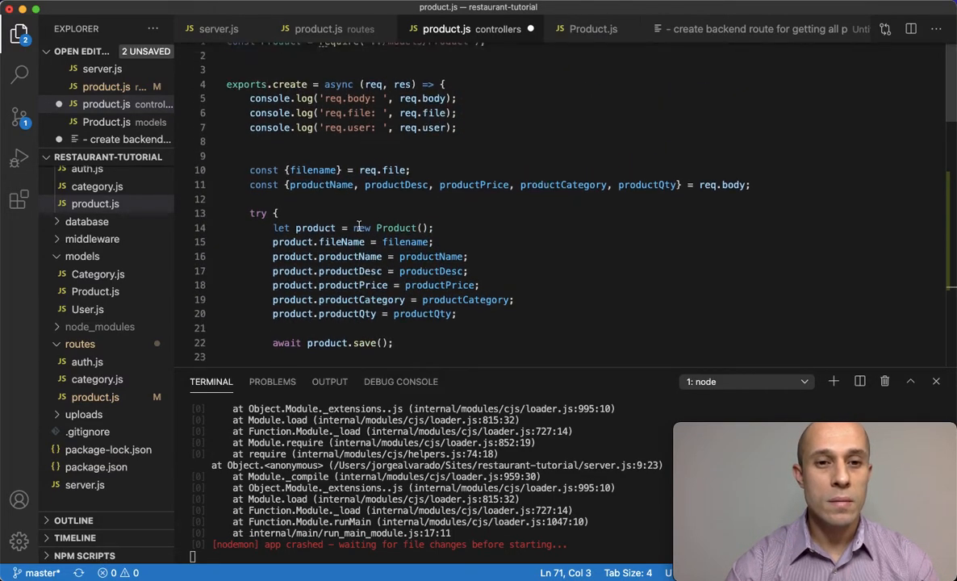
scroll(down, 3)
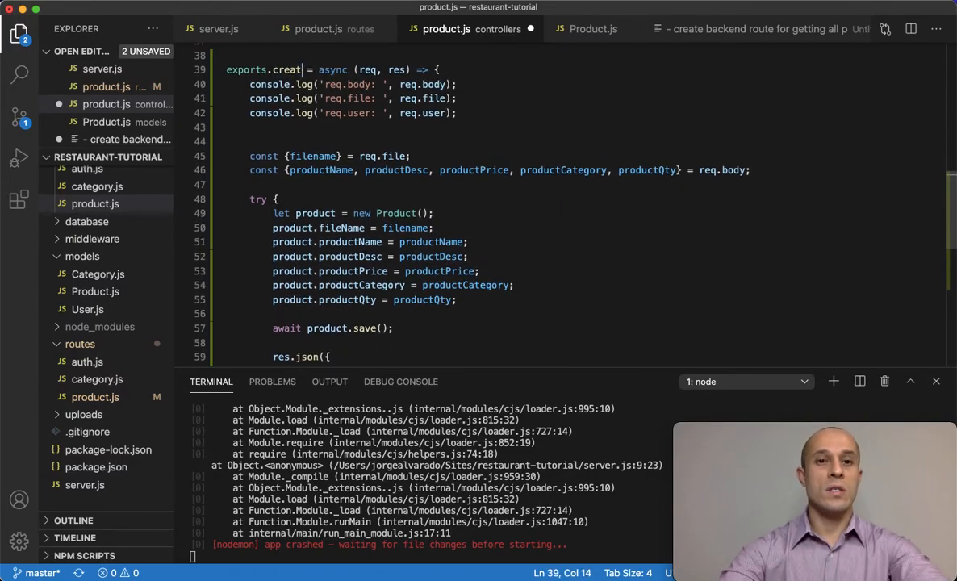
text(readAll)
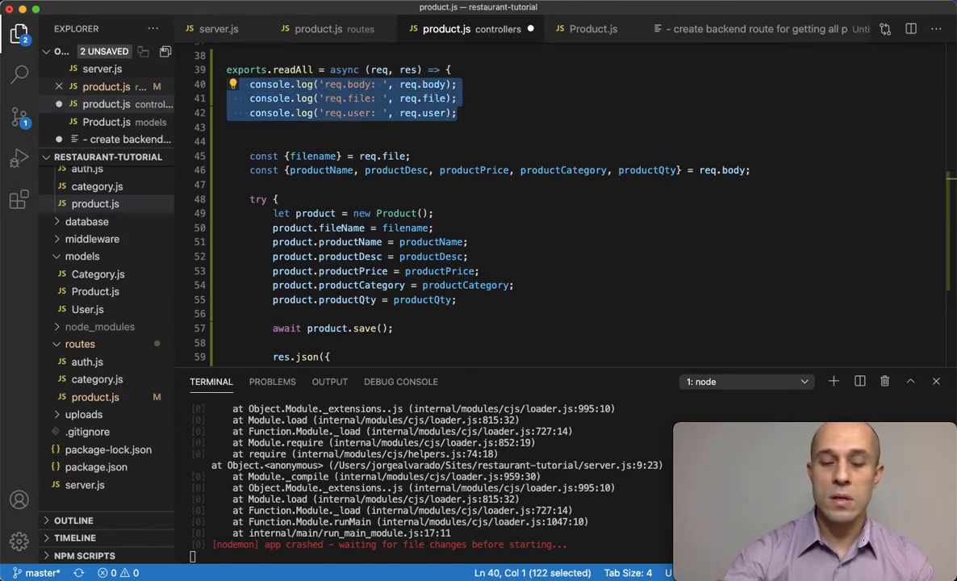
Empty readAll's try body and log 'productController.readAll error' in its catch.
key(Delete)
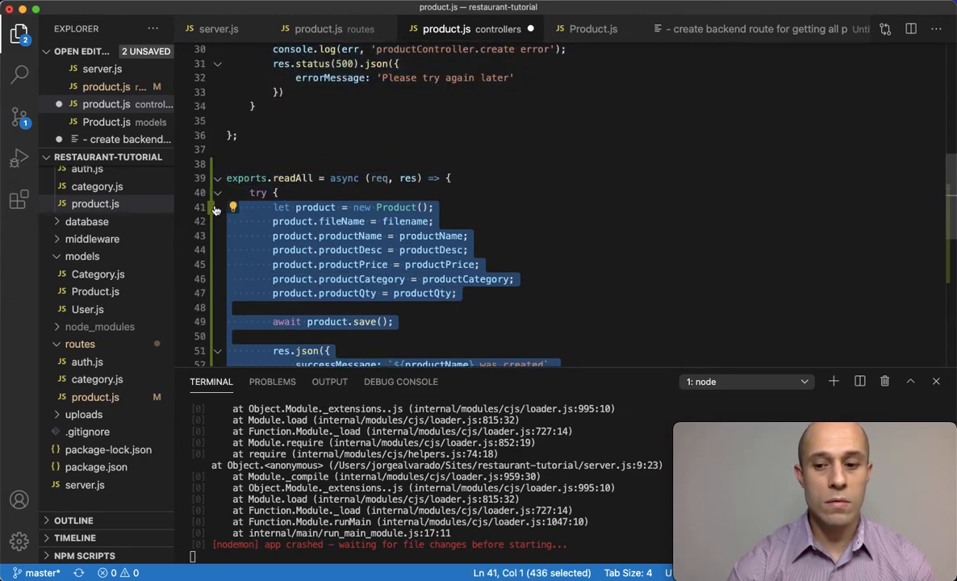
key(Delete)
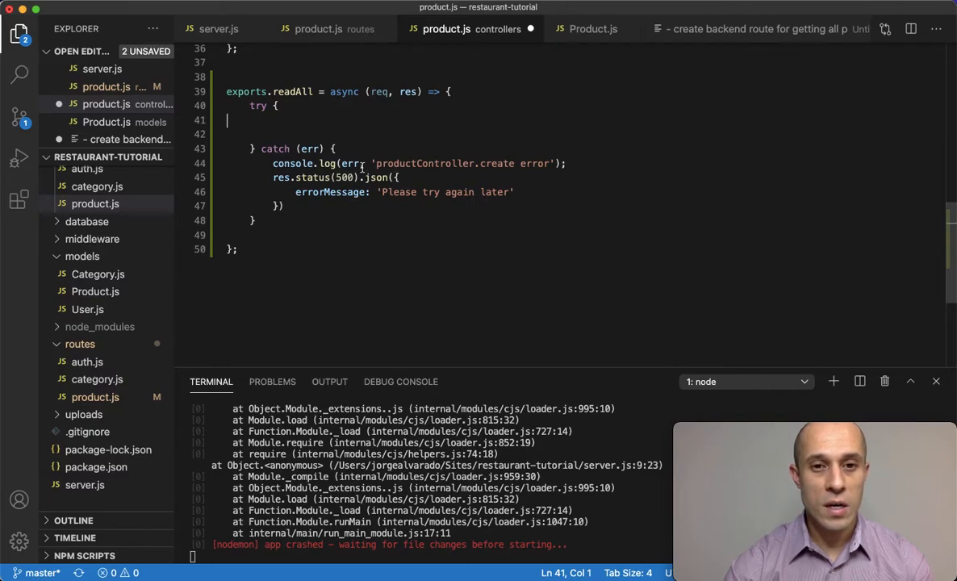
mouse_move(422, 163)
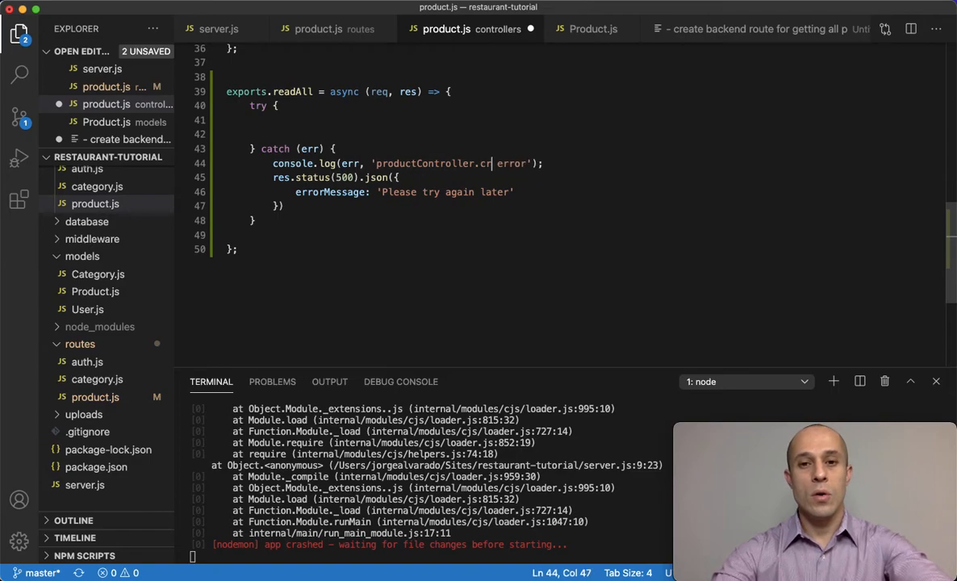
text(eadAll)
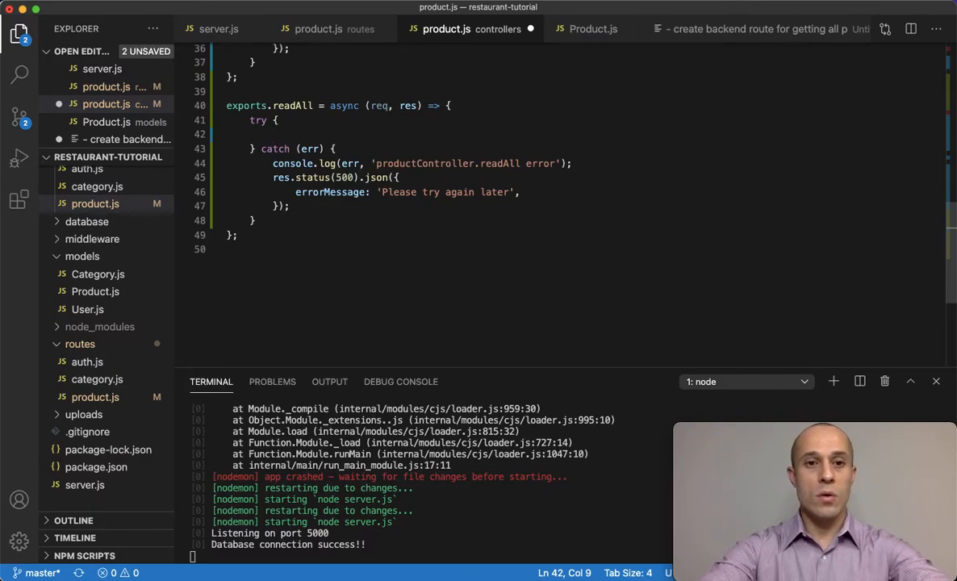
Write const products = await Product.find({}) in readAll's try block and start chaining .populate(.
text(cons)
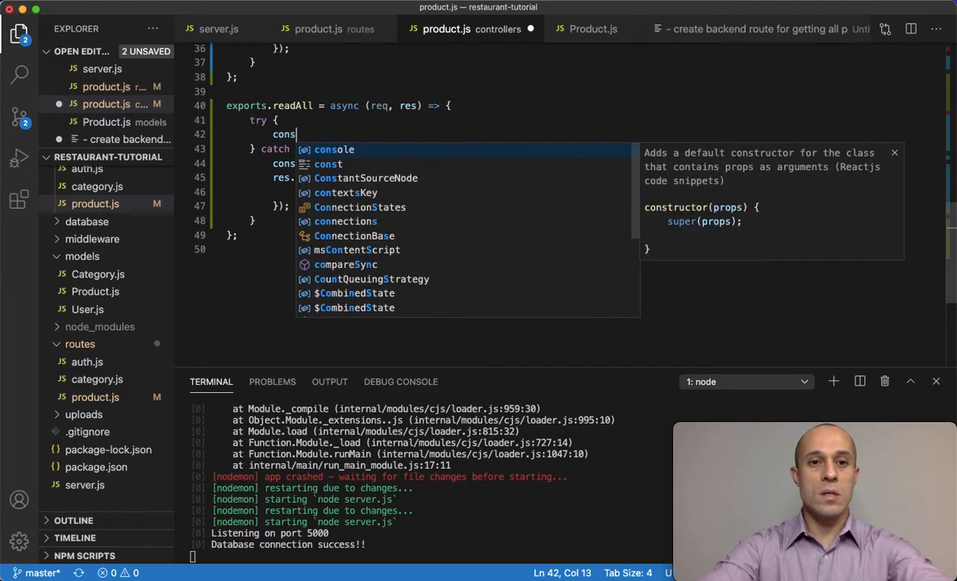
text(const products =)
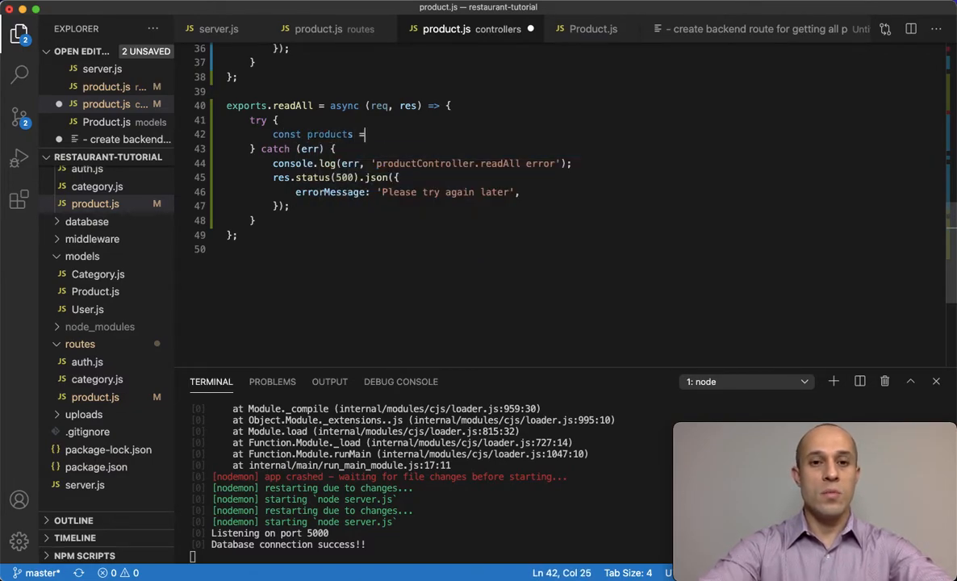
text(await)
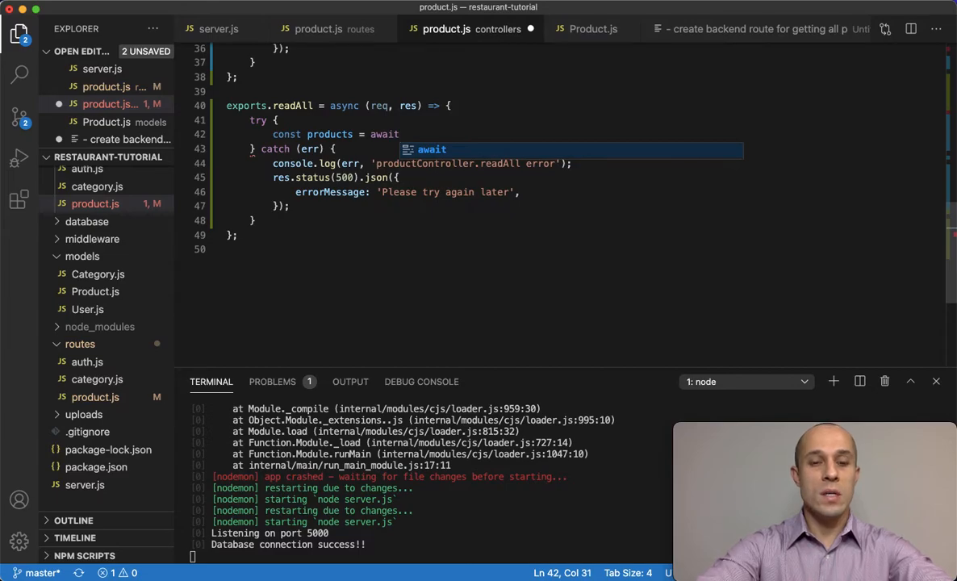
text(Product.)
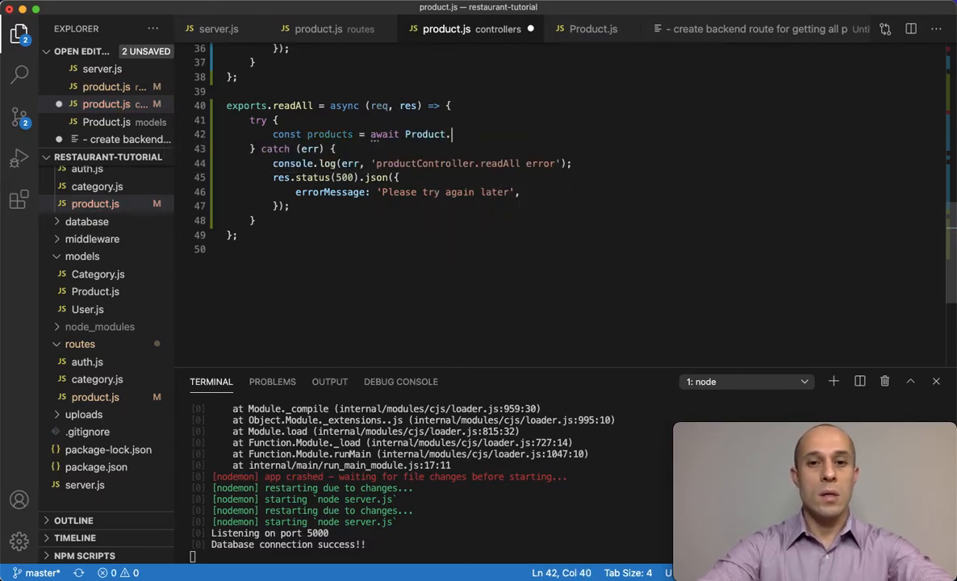
text(find())
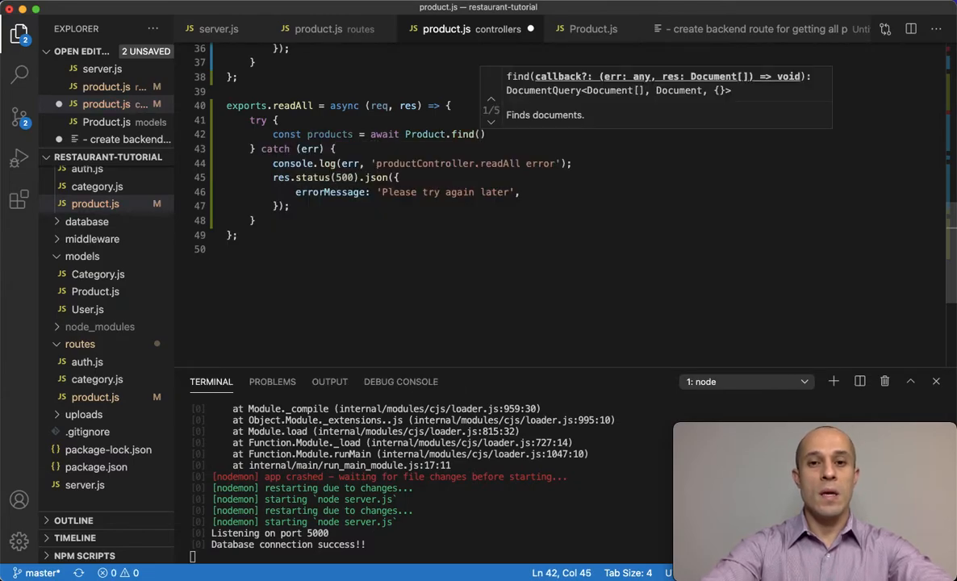
text({})
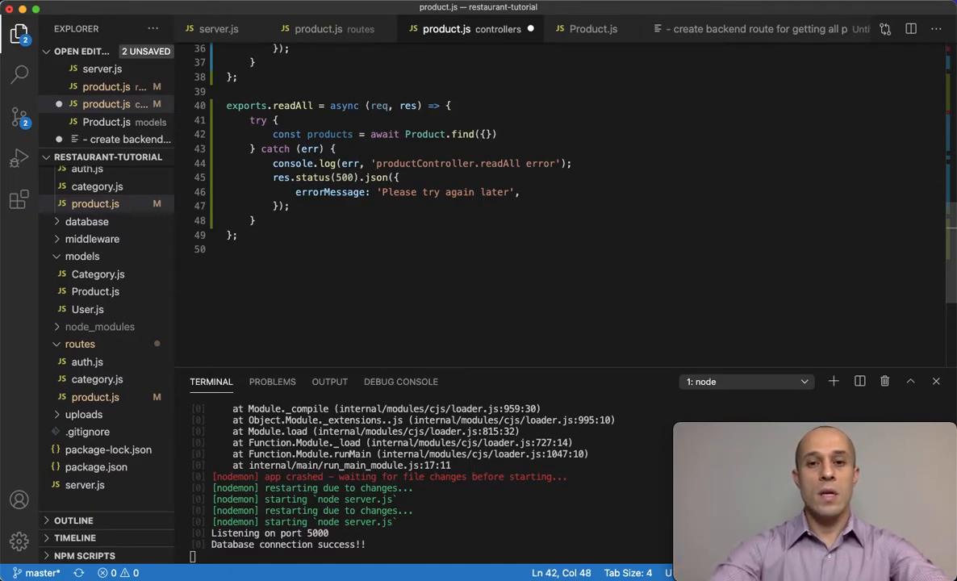
text(.poo)
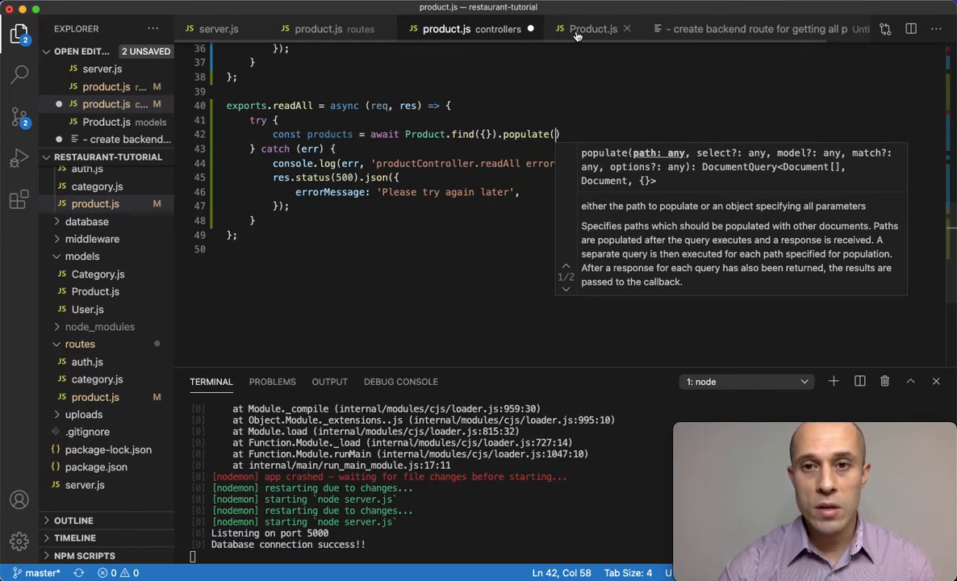
click(594, 29)
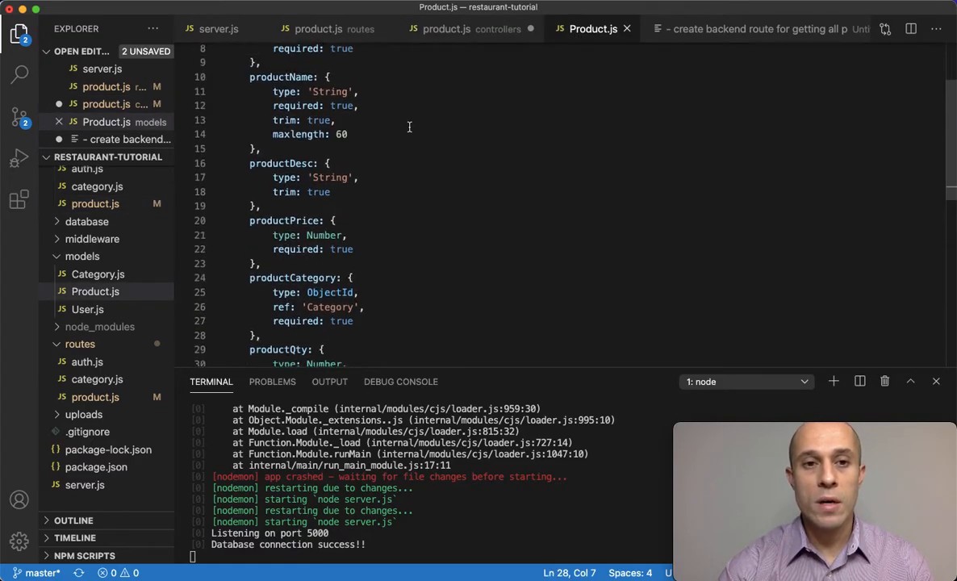
scroll(up, 3)
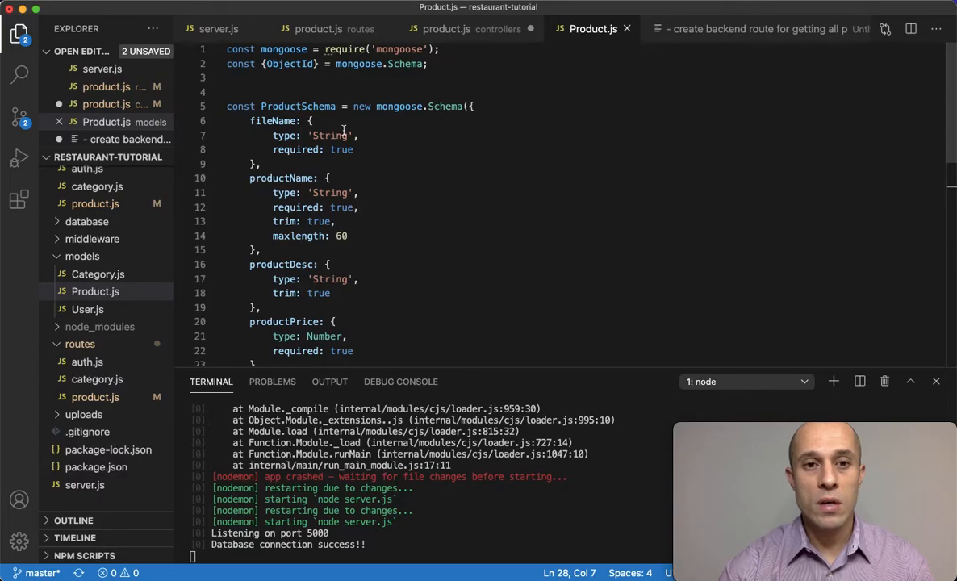
scroll(down, 3)
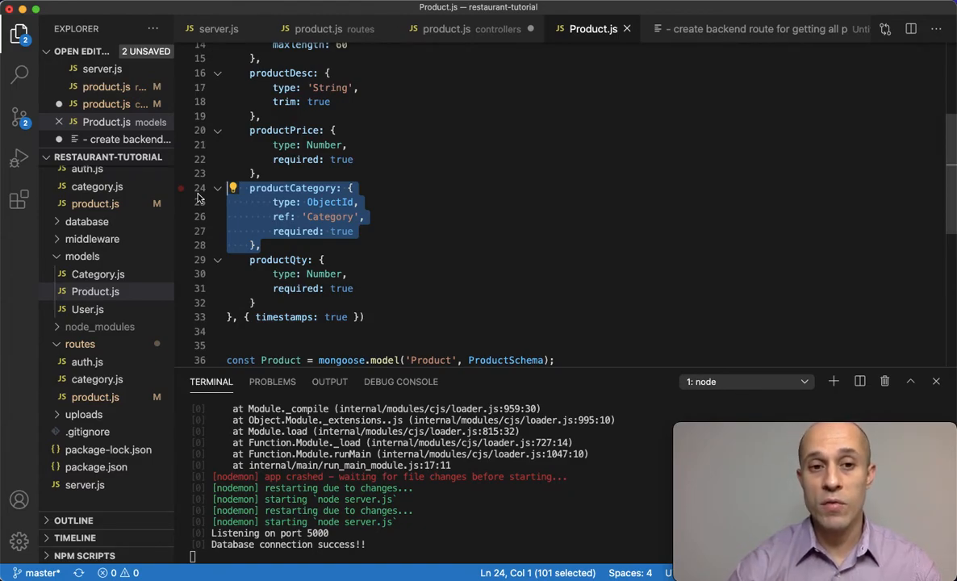
double_click(293, 187)
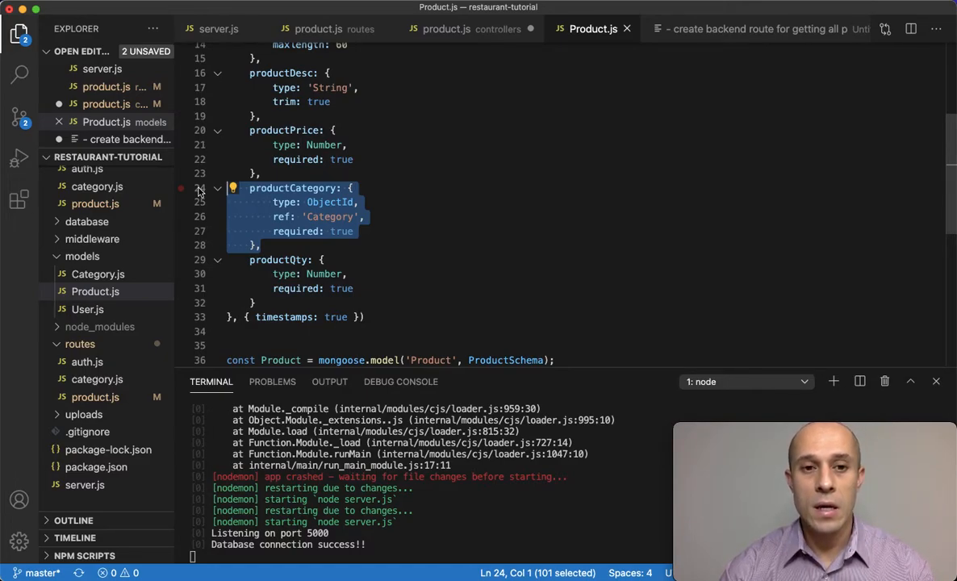
mouse_move(181, 209)
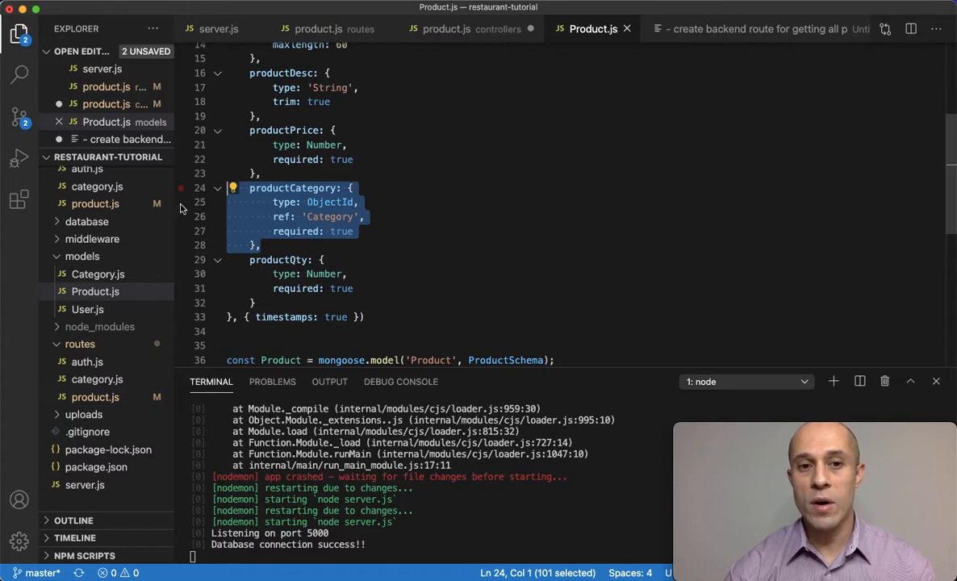
click(279, 247)
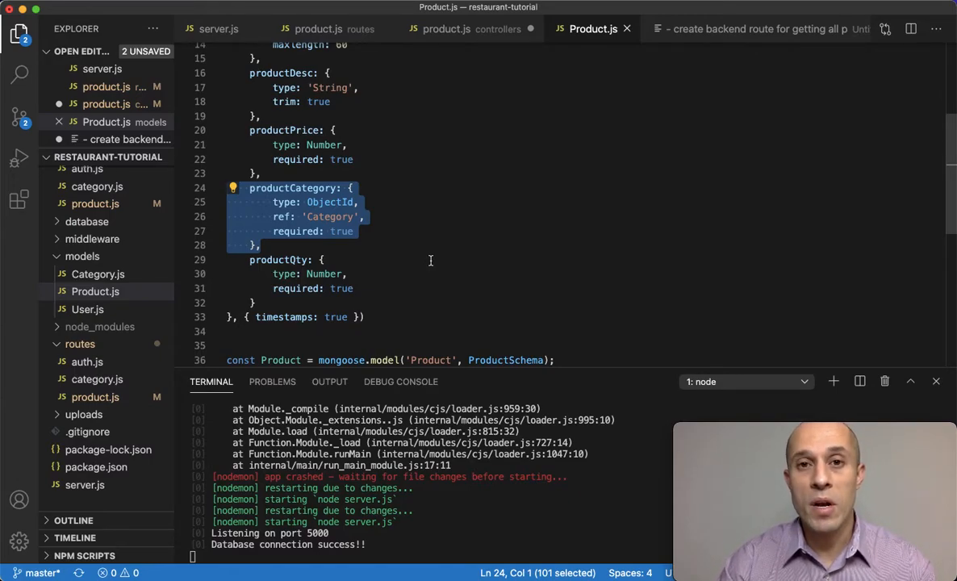
mouse_move(518, 142)
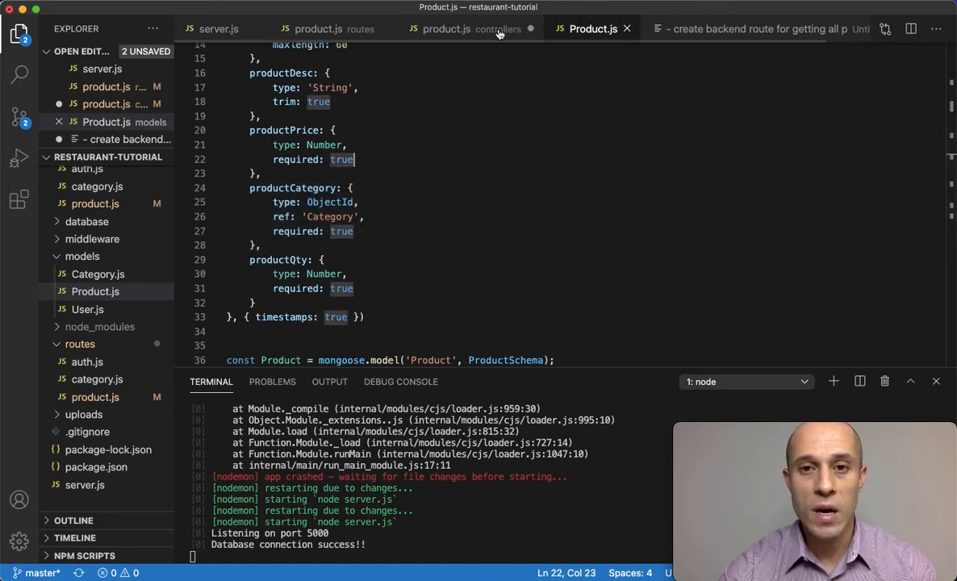
Copy productCategory from the Product model and pass 'productCategory', '' to populate().
click(445, 29)
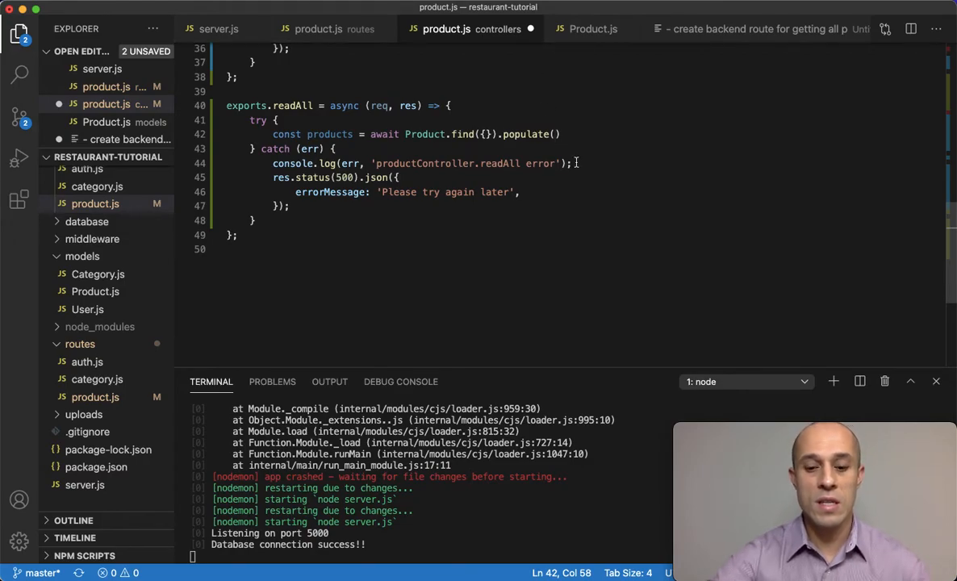
click(592, 29)
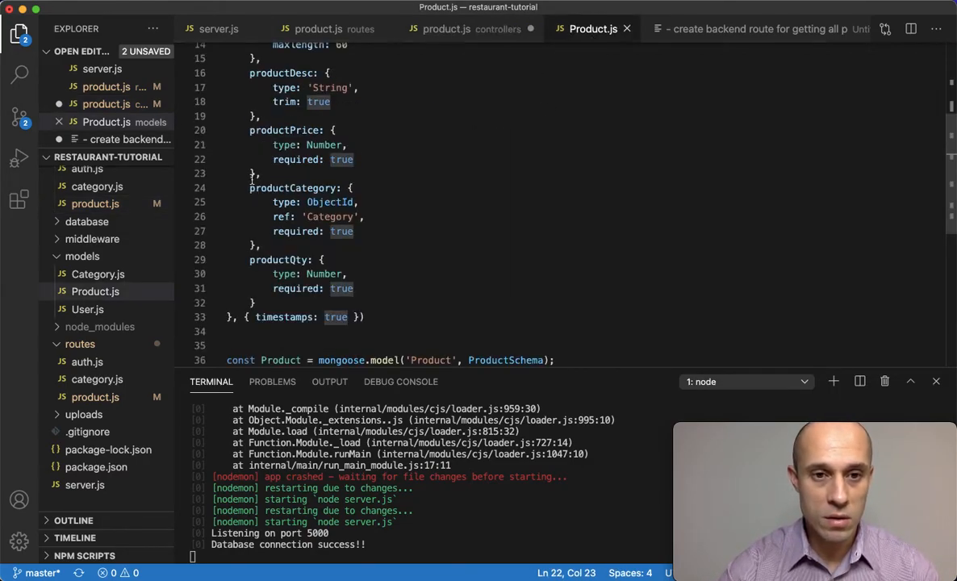
double_click(292, 187)
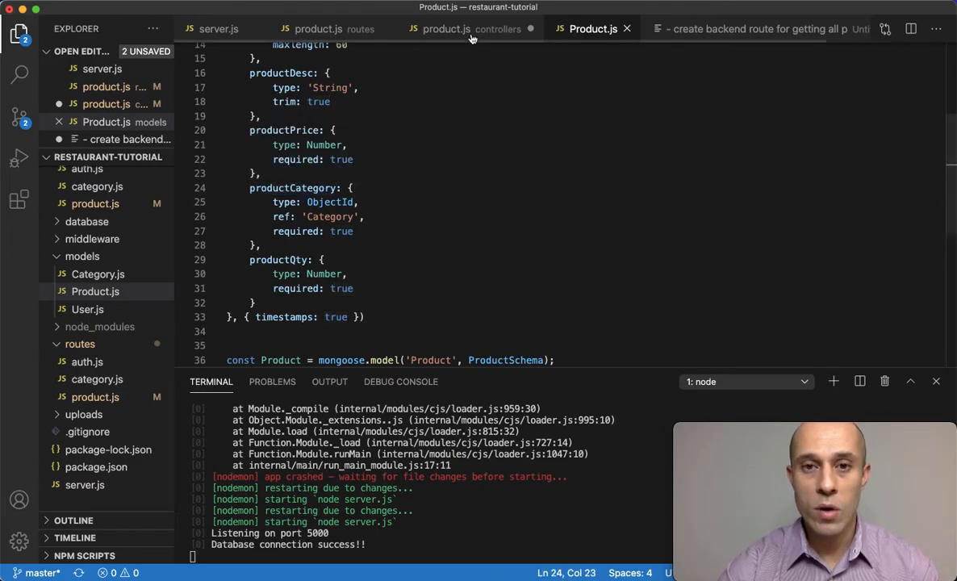
click(445, 29)
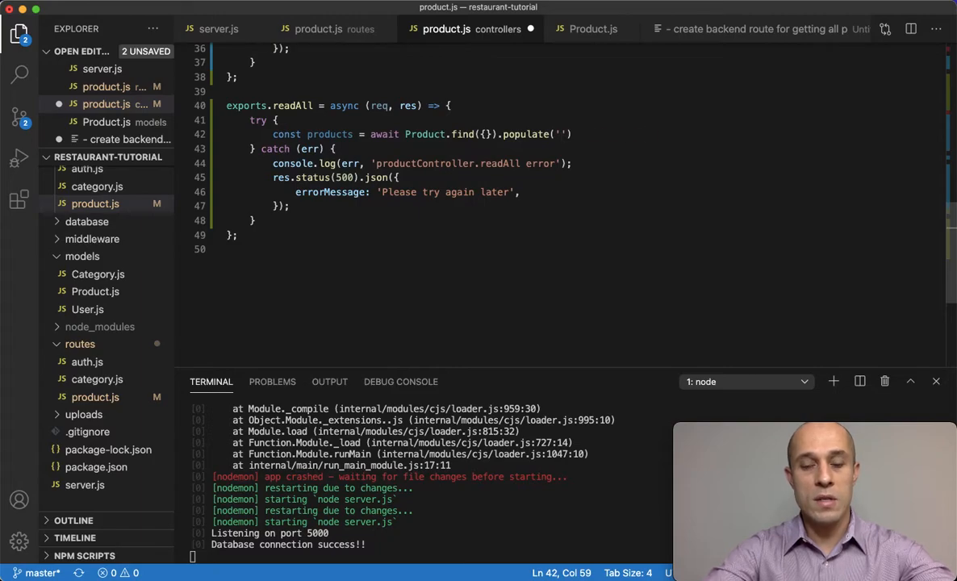
text(productCategory',)
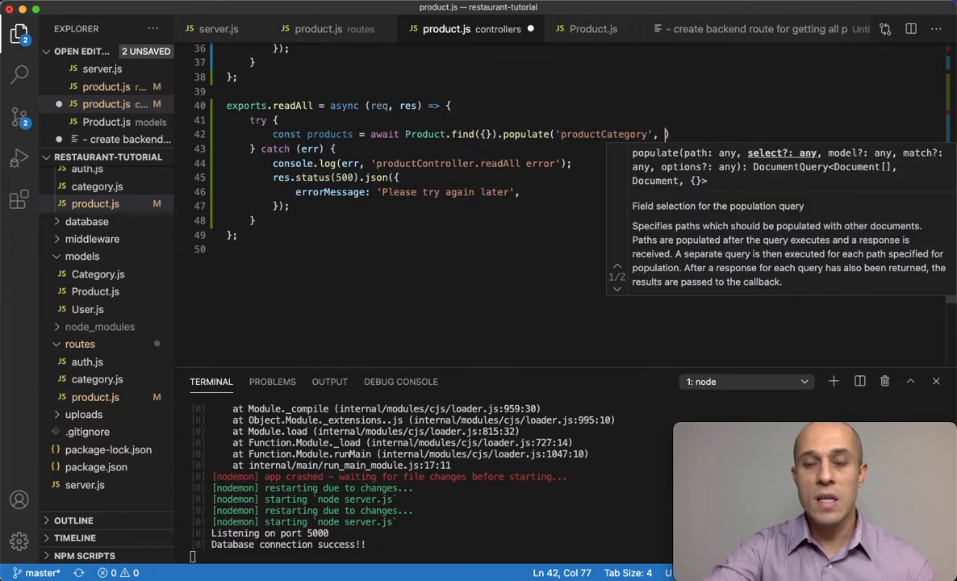
text(')
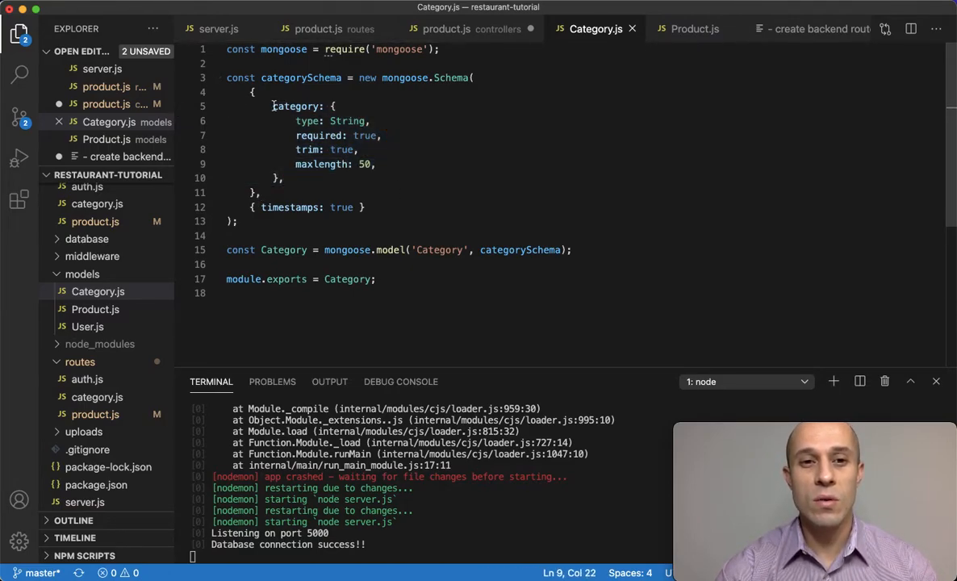
Check the Category model's category field name and return to the products controller.
double_click(295, 107)
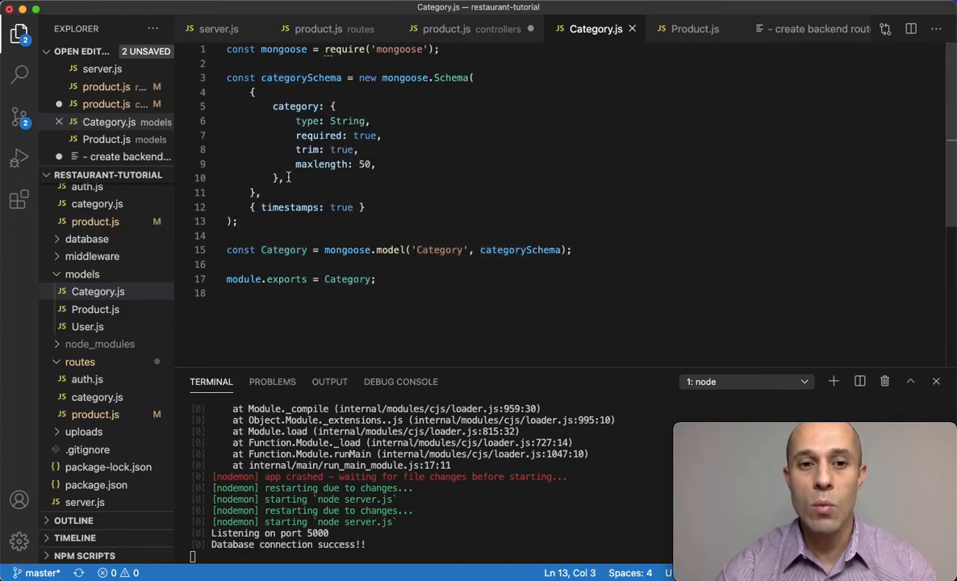
double_click(296, 107)
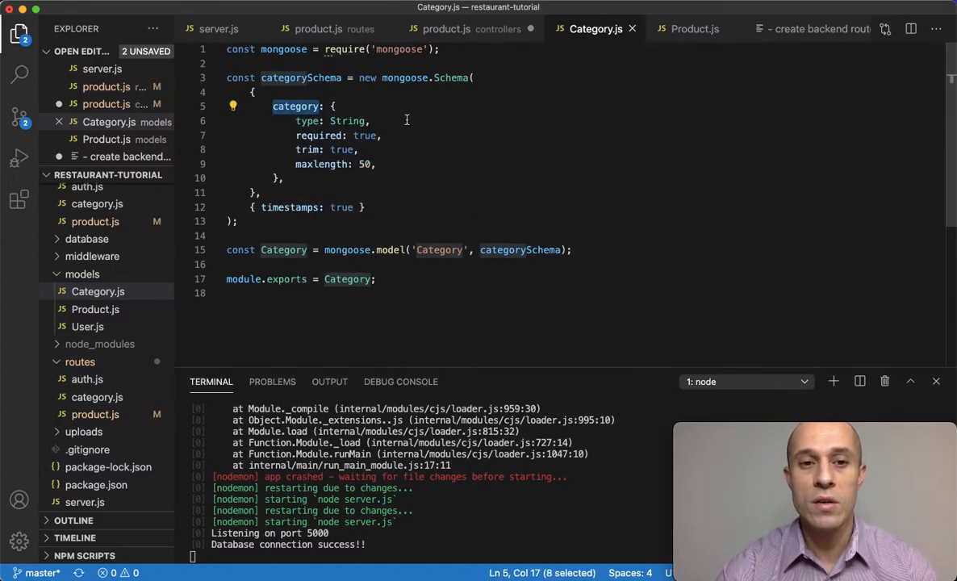
click(445, 29)
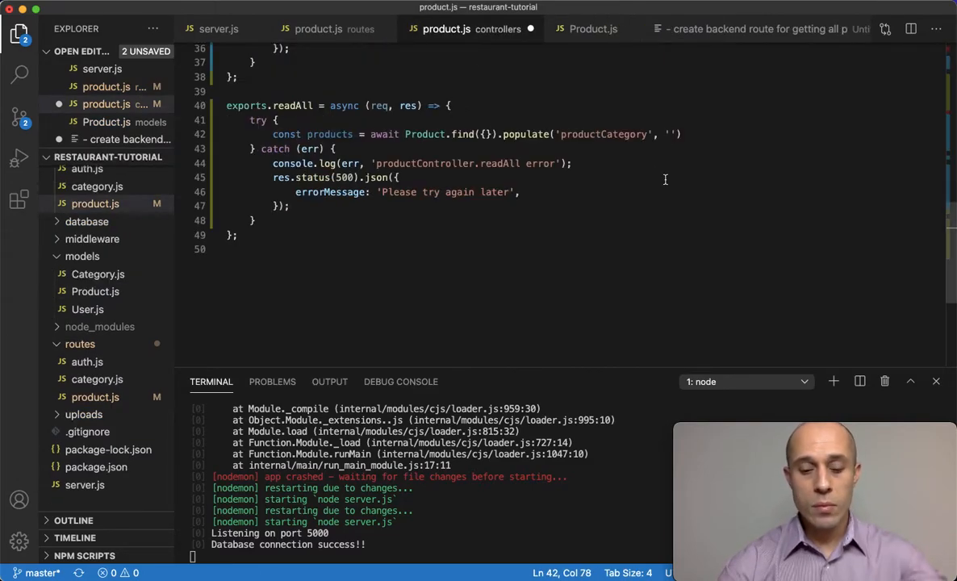
Set populate('productCategory', 'category') after trying 'category name _id', and save the controller.
text(category)
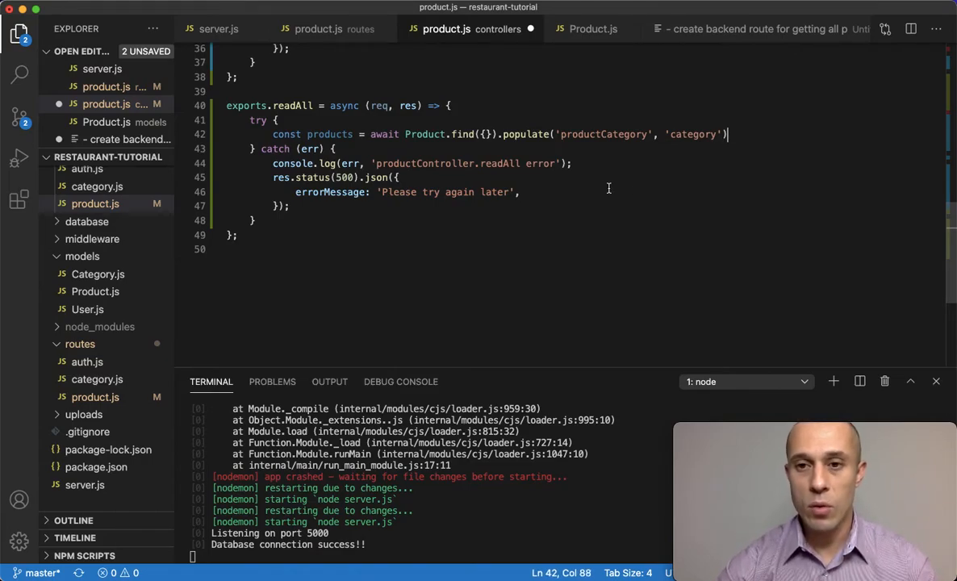
double_click(692, 134)
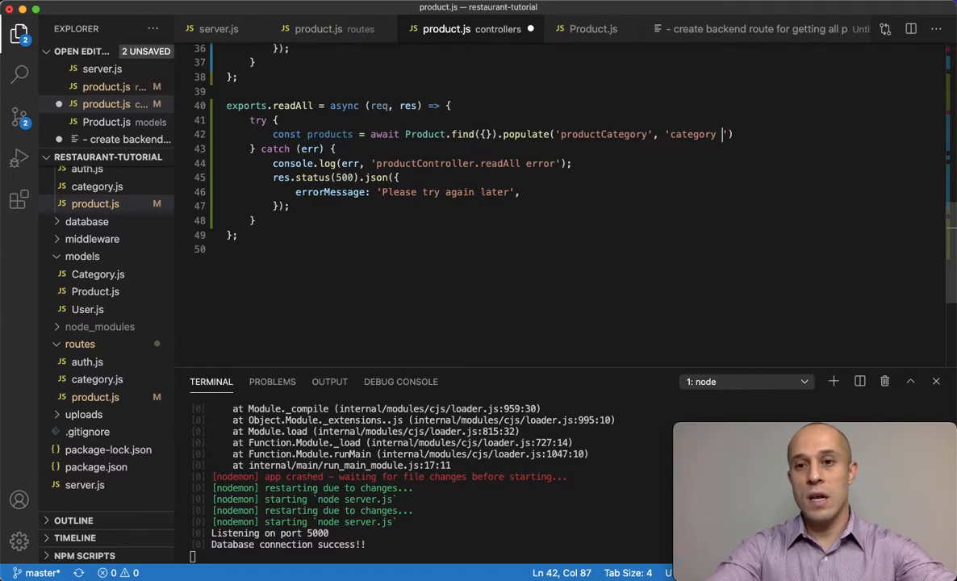
text(name)
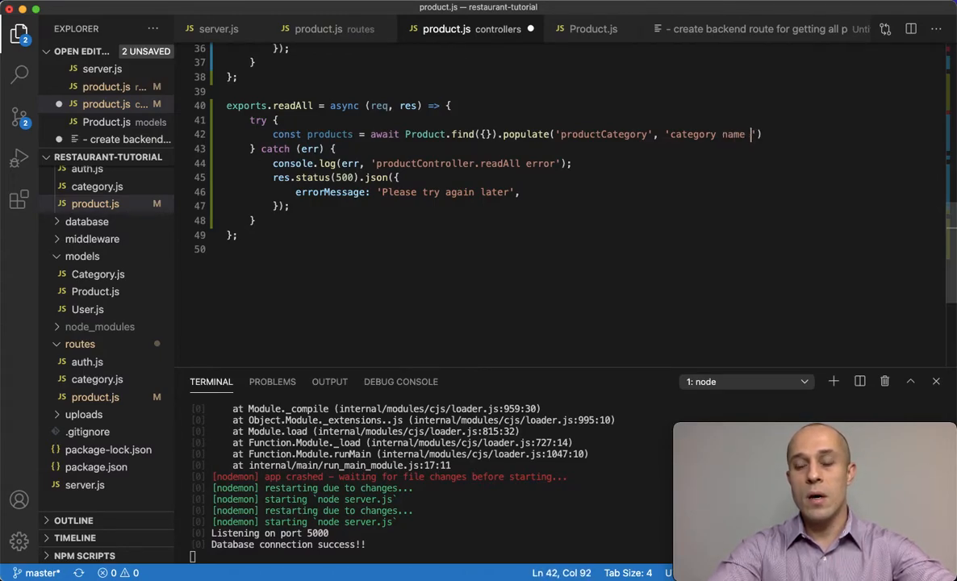
text(_)
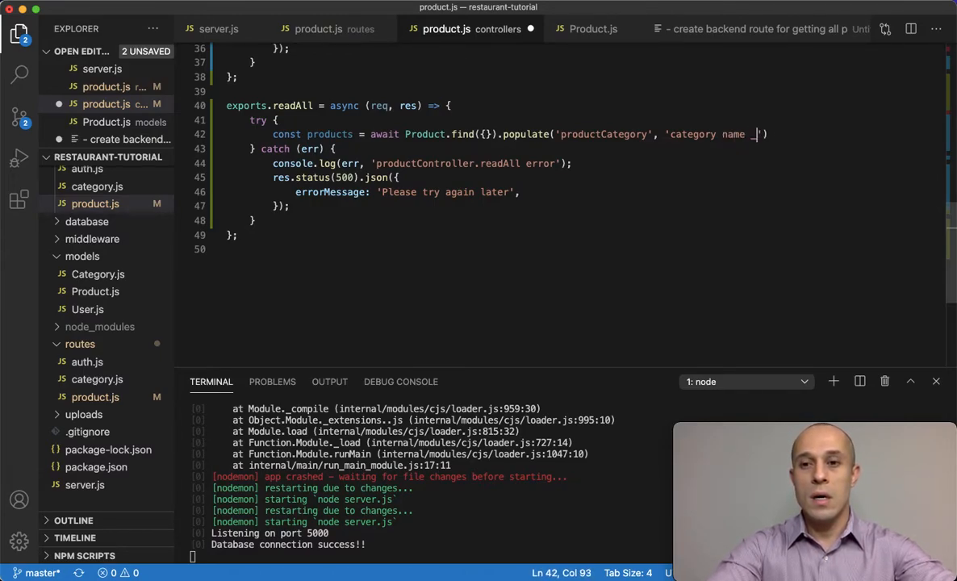
text(id)
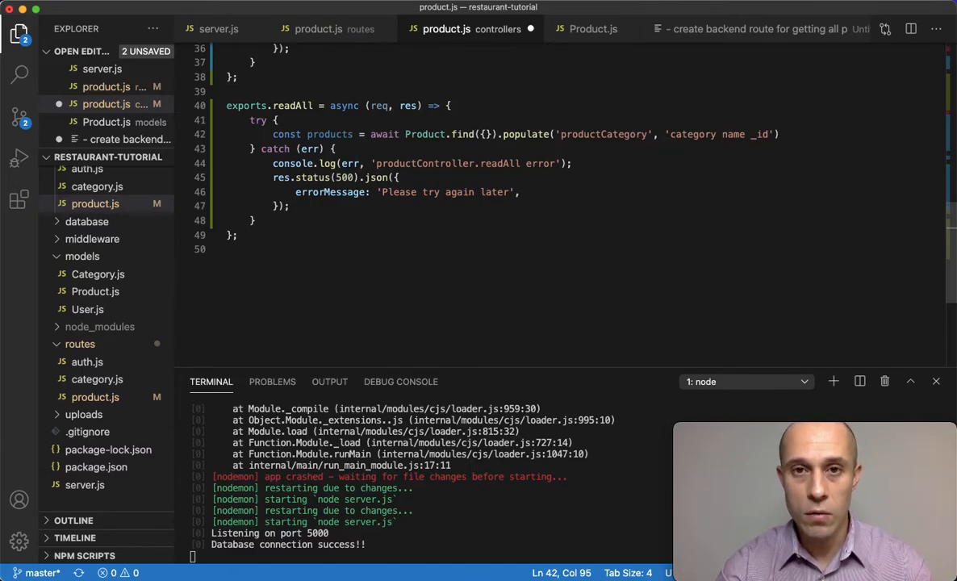
key(Backspace)
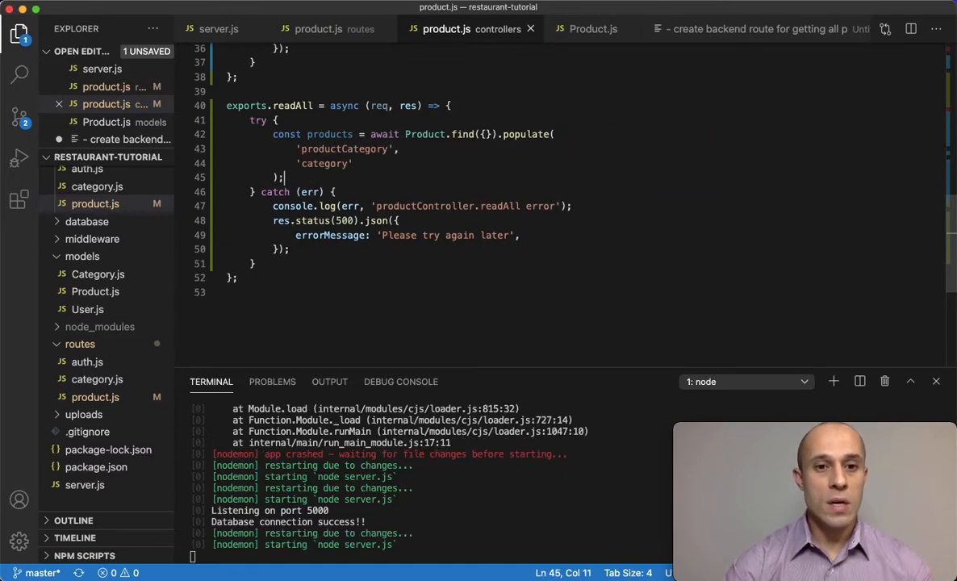
Return the fetched products with res.json(products) after the populate query.
text(reson)
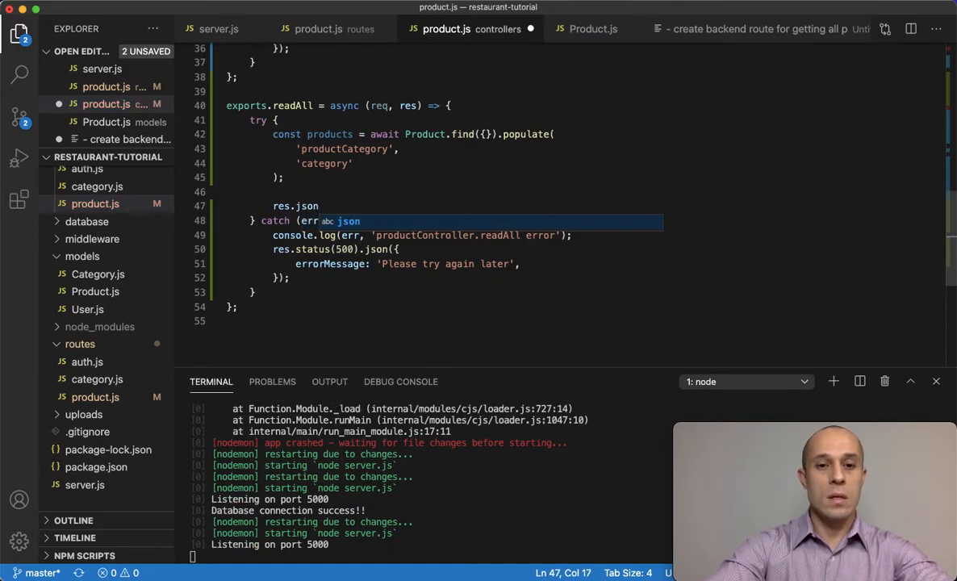
text(()
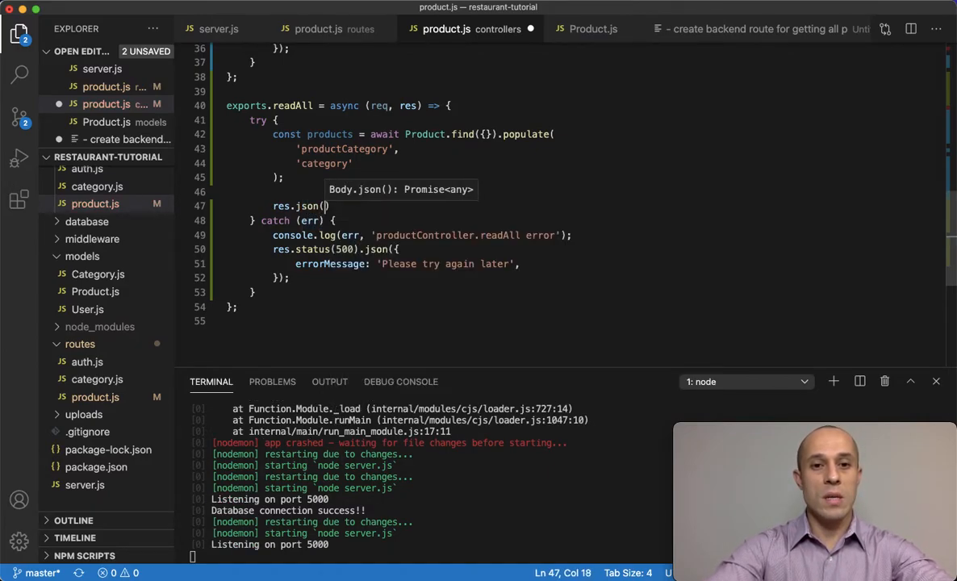
text(products)
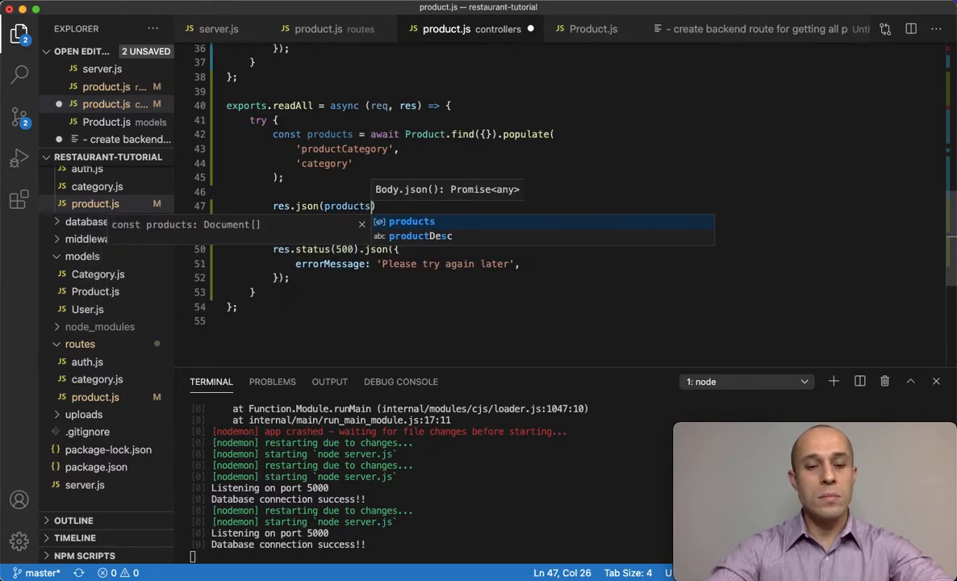